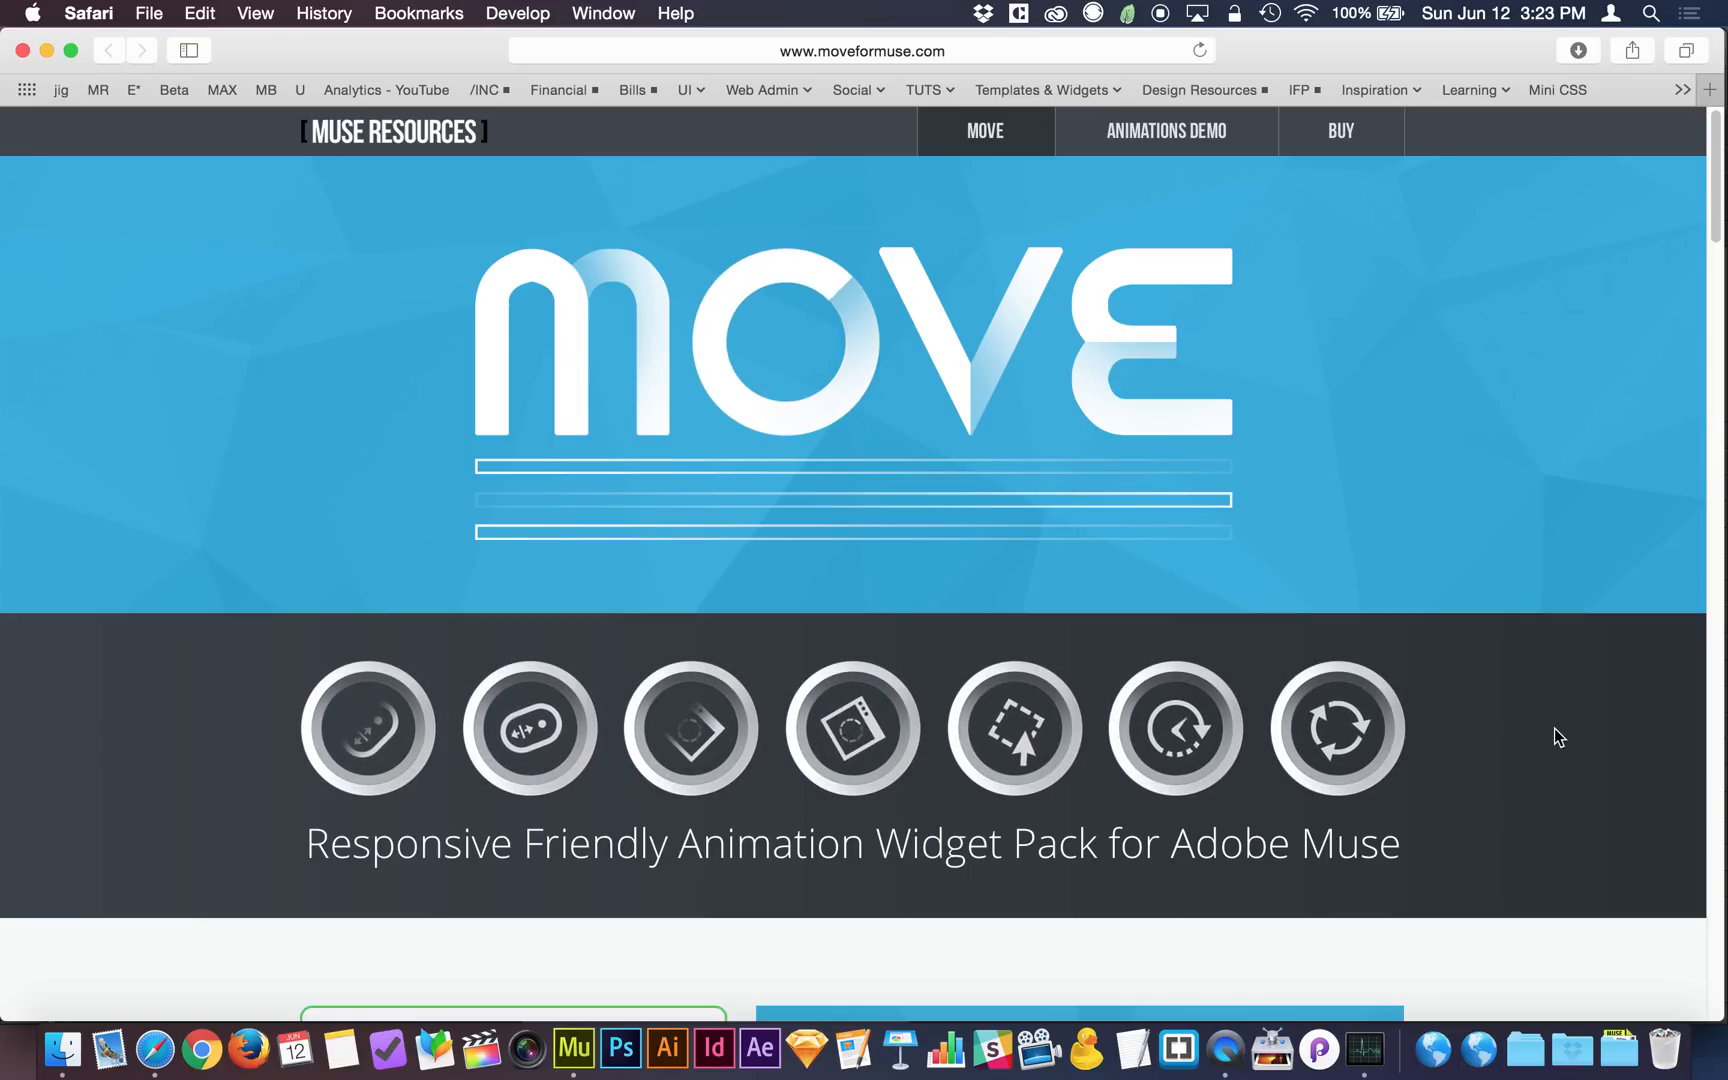
# - Play the Introducing MOVE for Muse video from its thumbnail on moveformuse.com
pyautogui.scroll(-3)
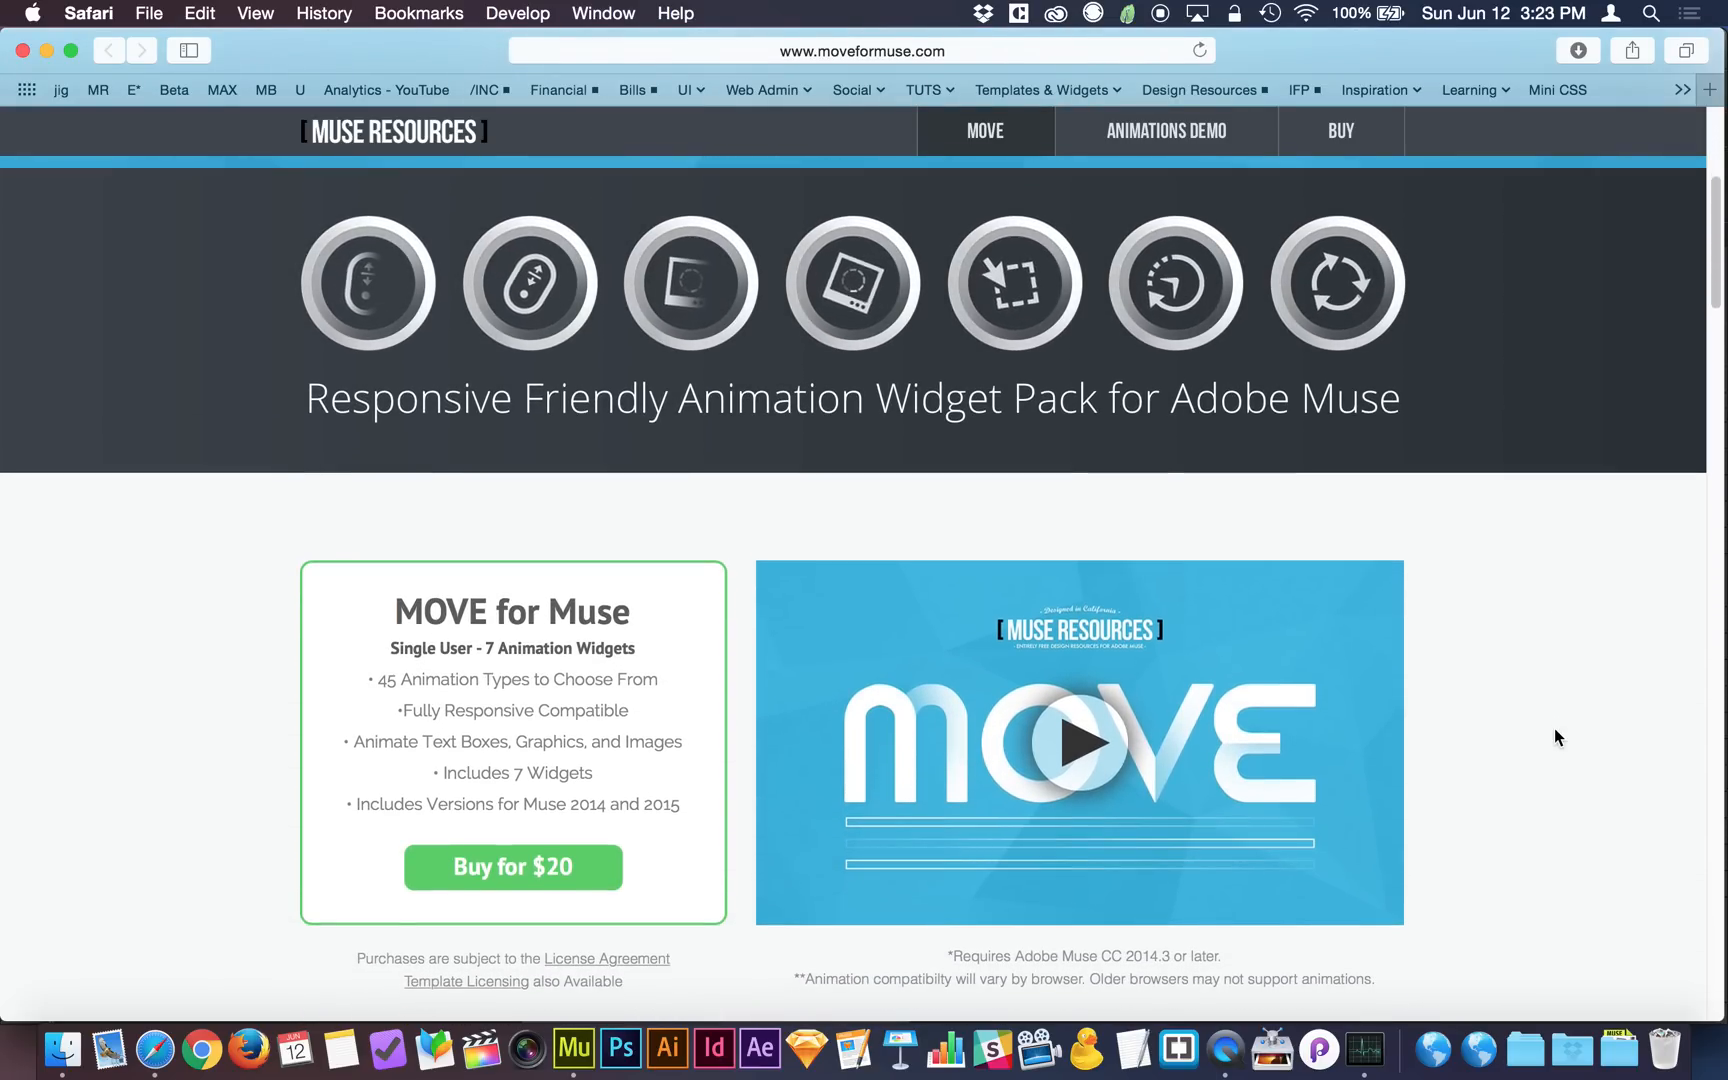
pyautogui.scroll(-3)
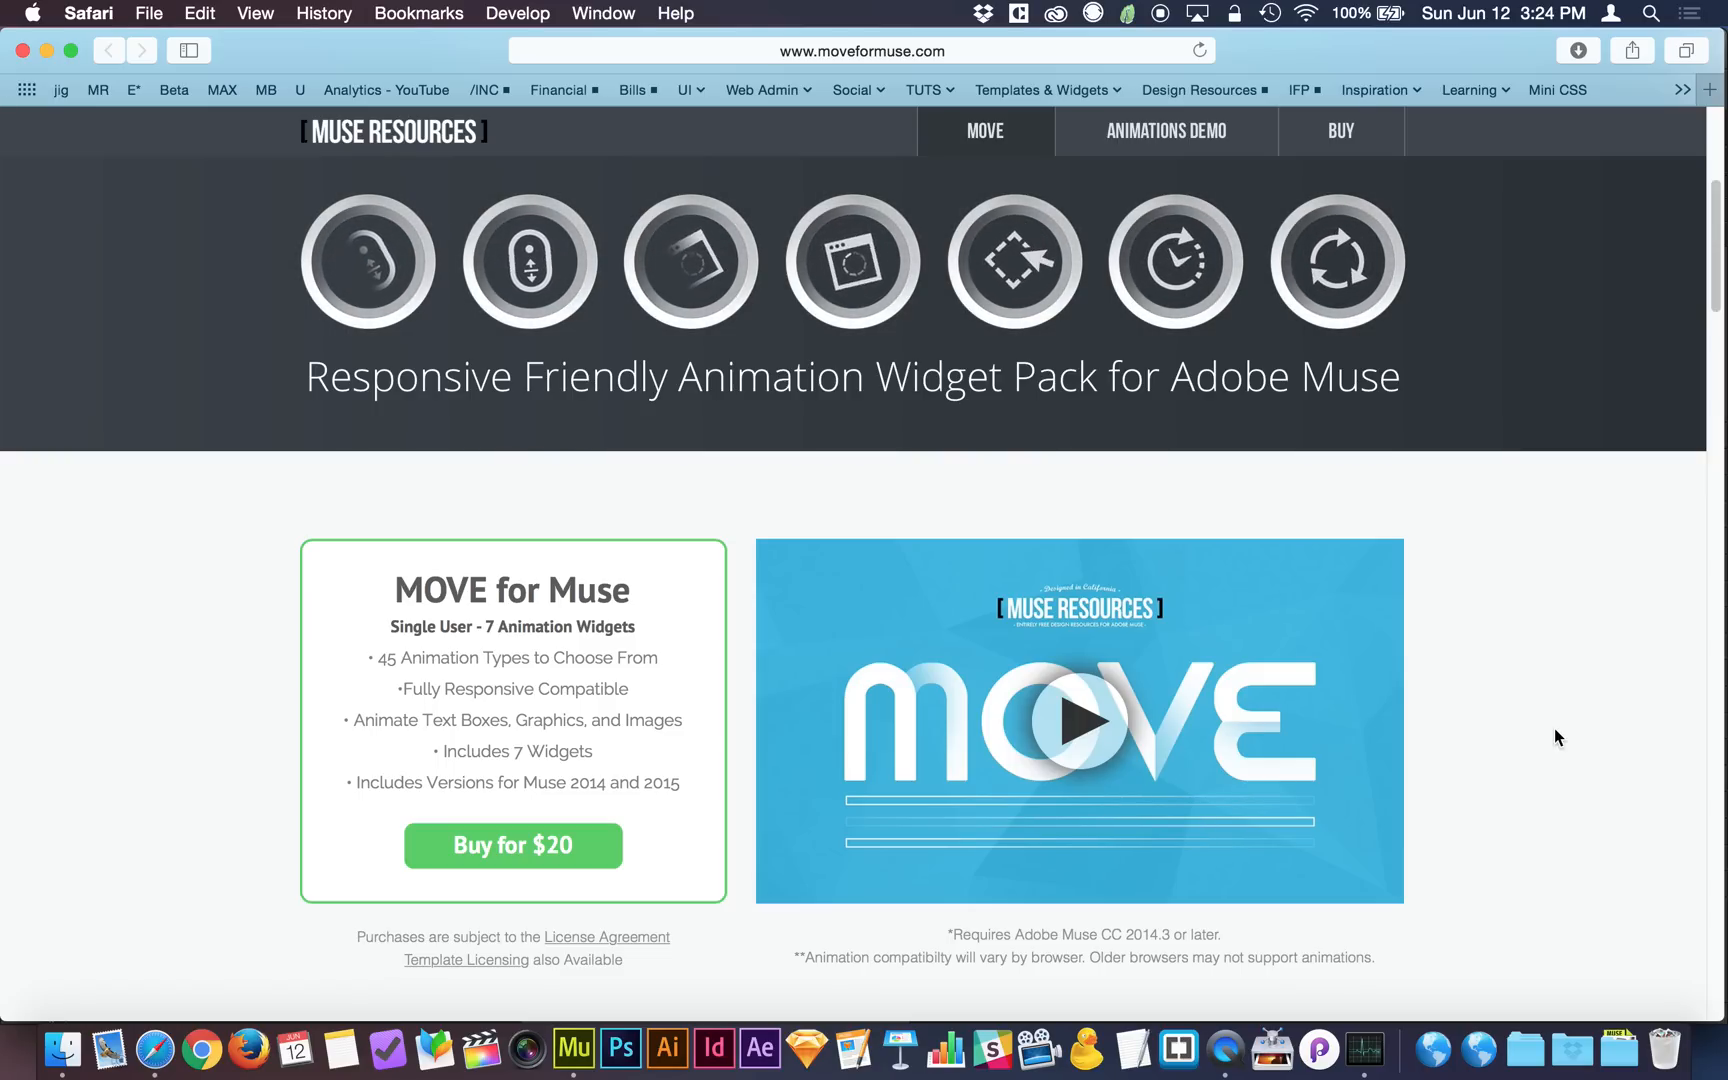
pyautogui.scroll(-3)
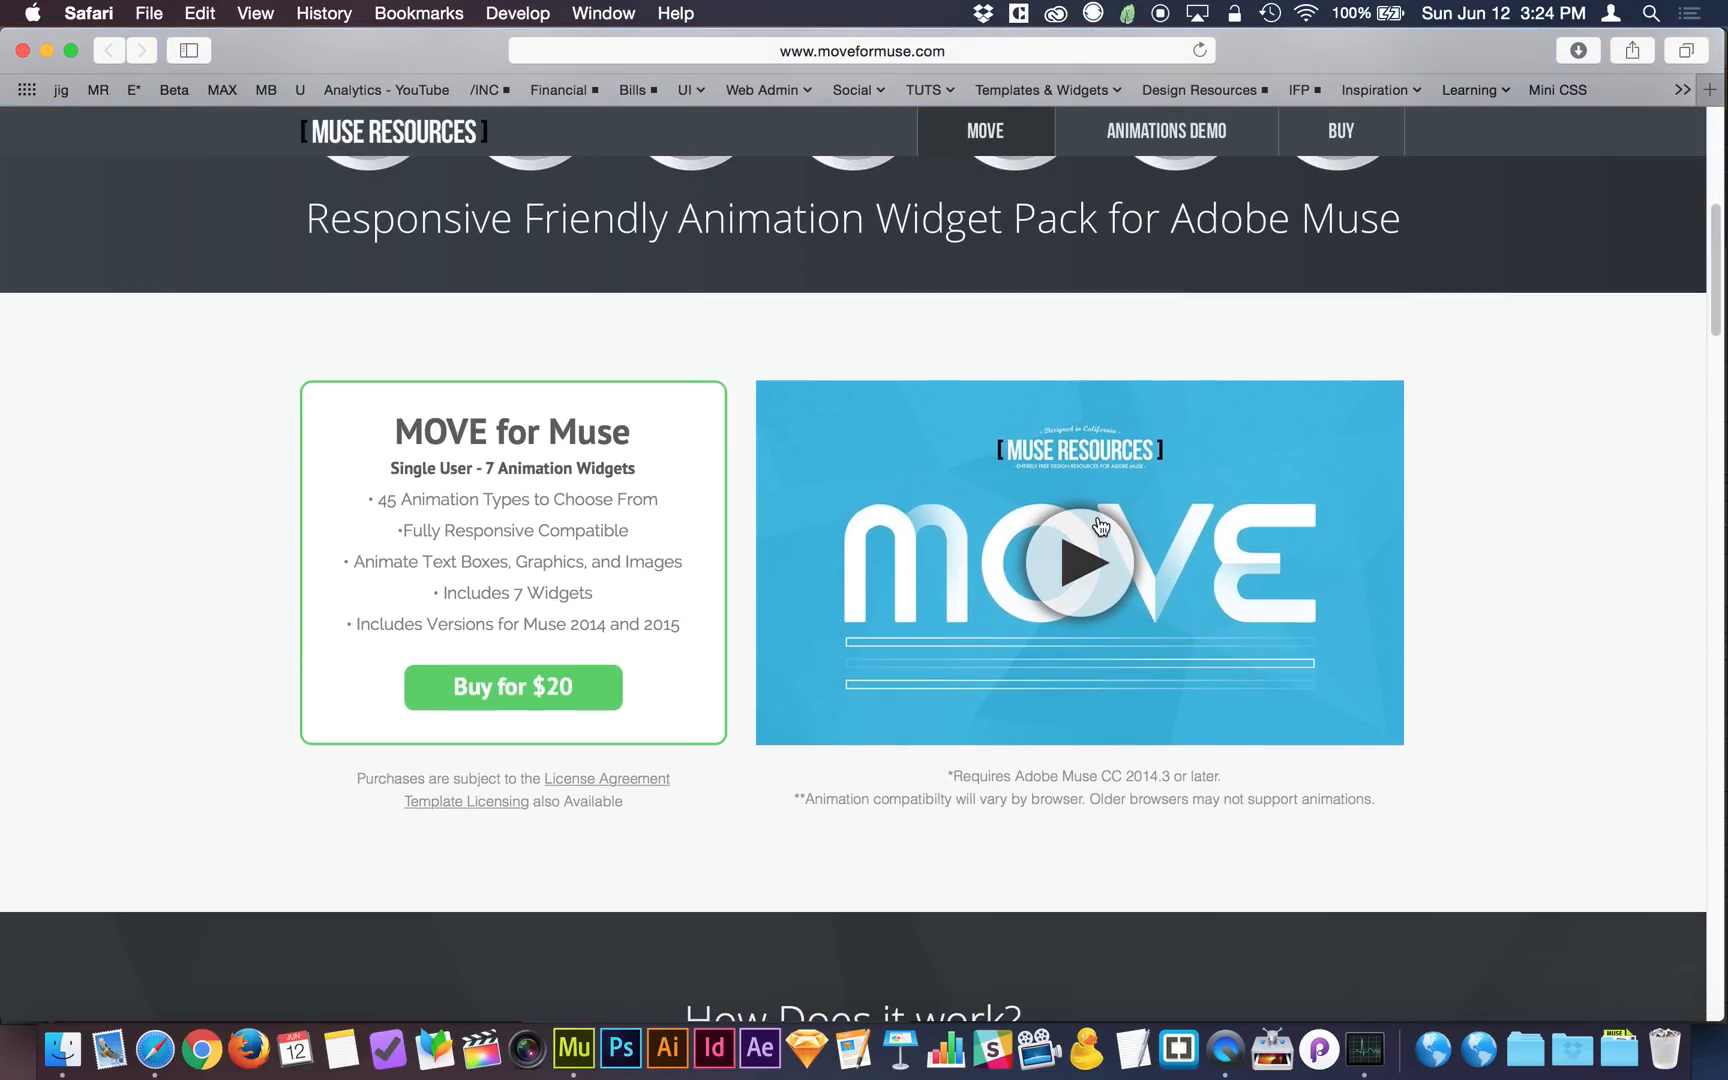
pyautogui.moveTo(1088, 584)
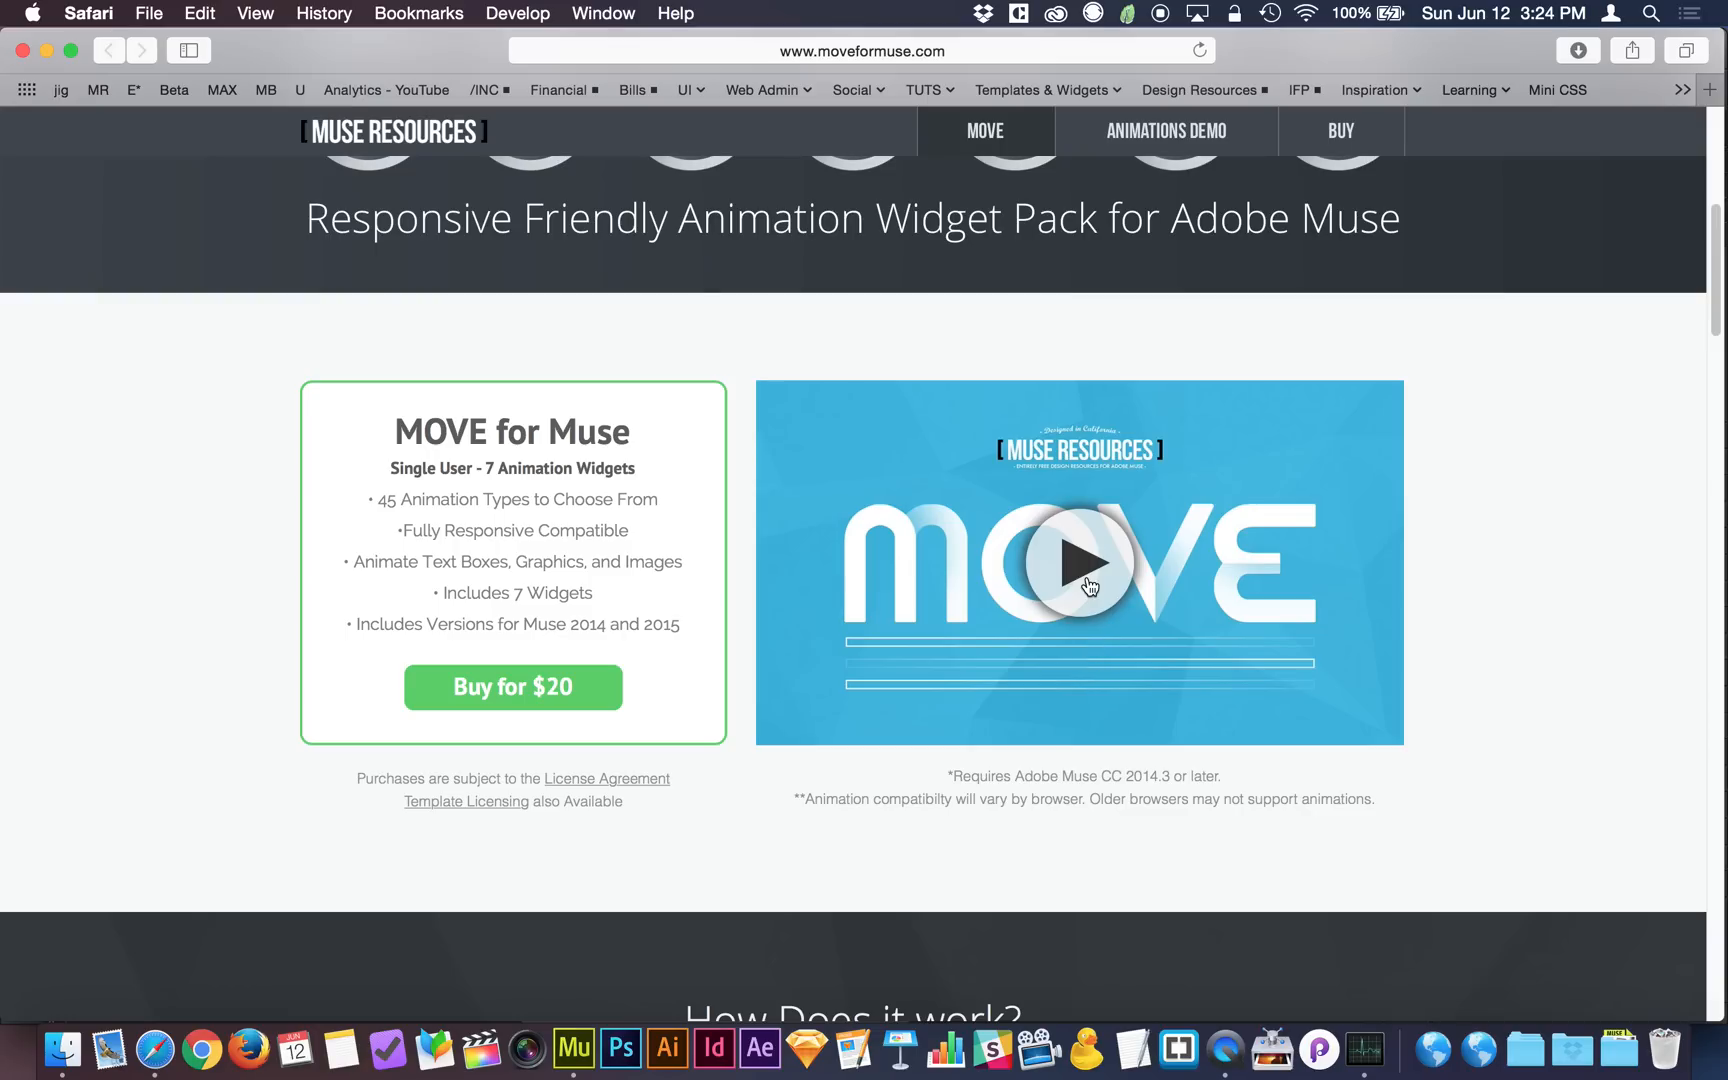
pyautogui.click(1080, 562)
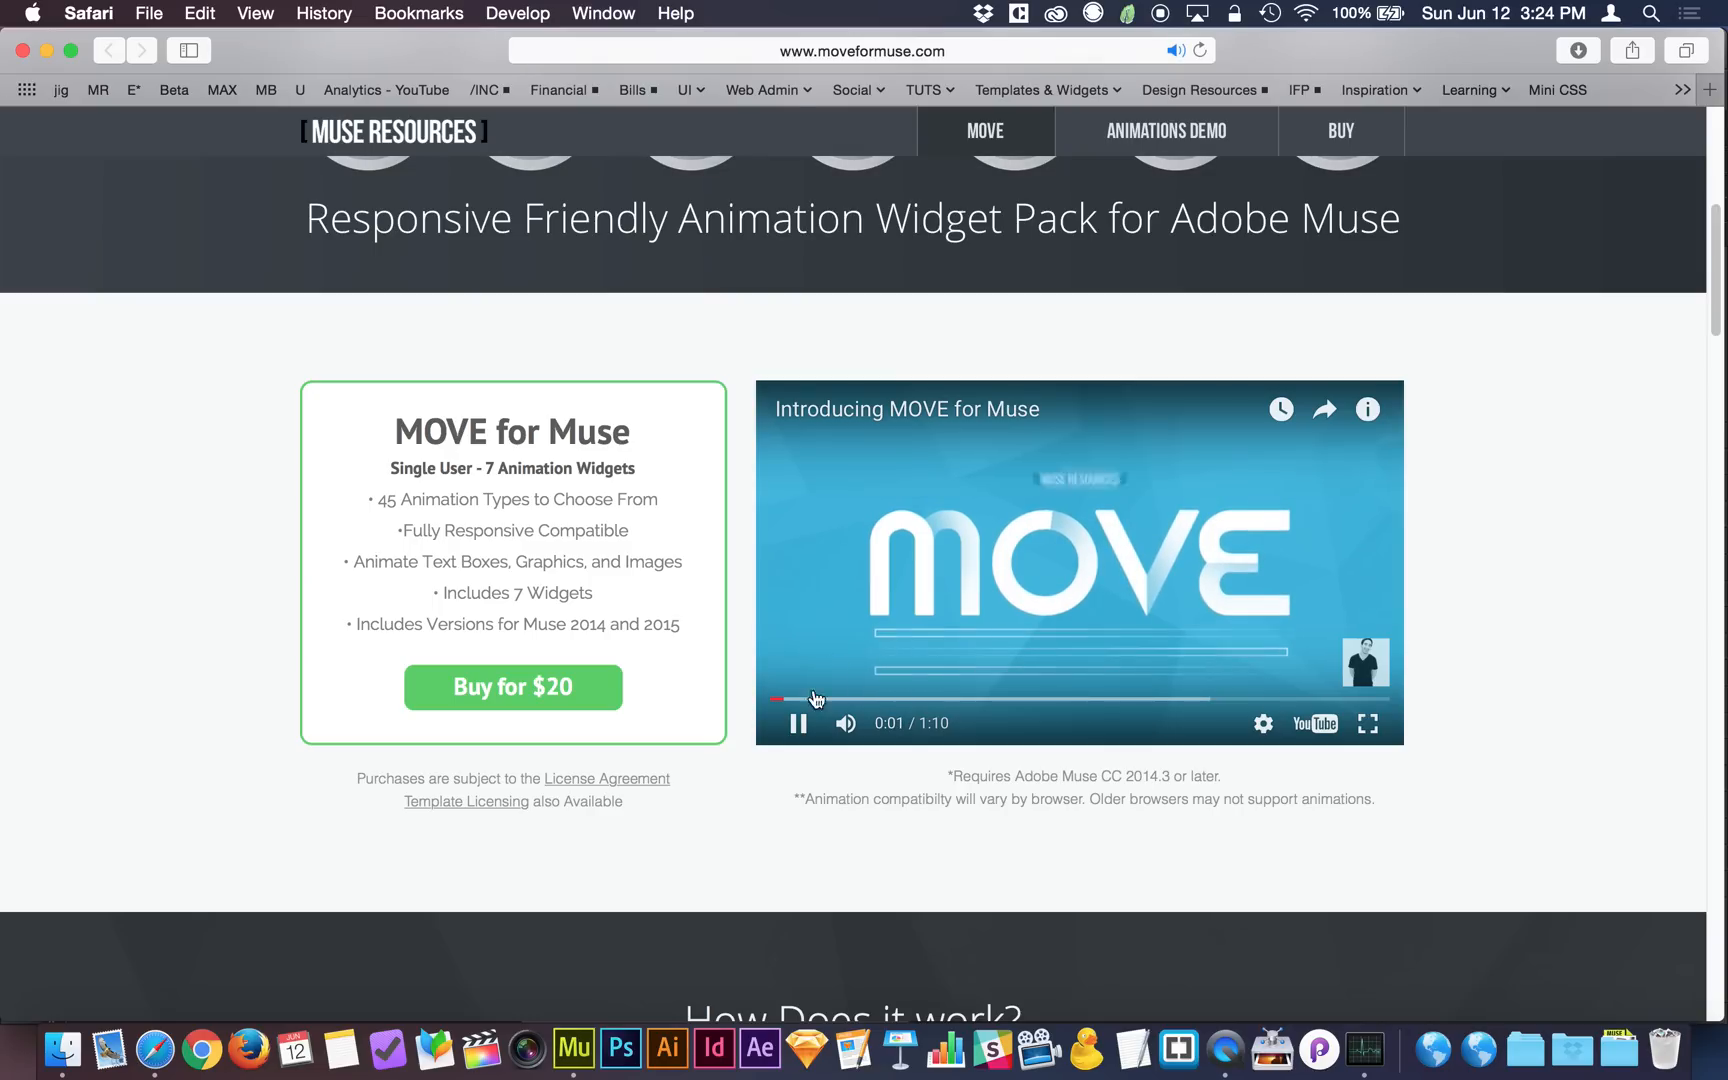
pyautogui.click(796, 724)
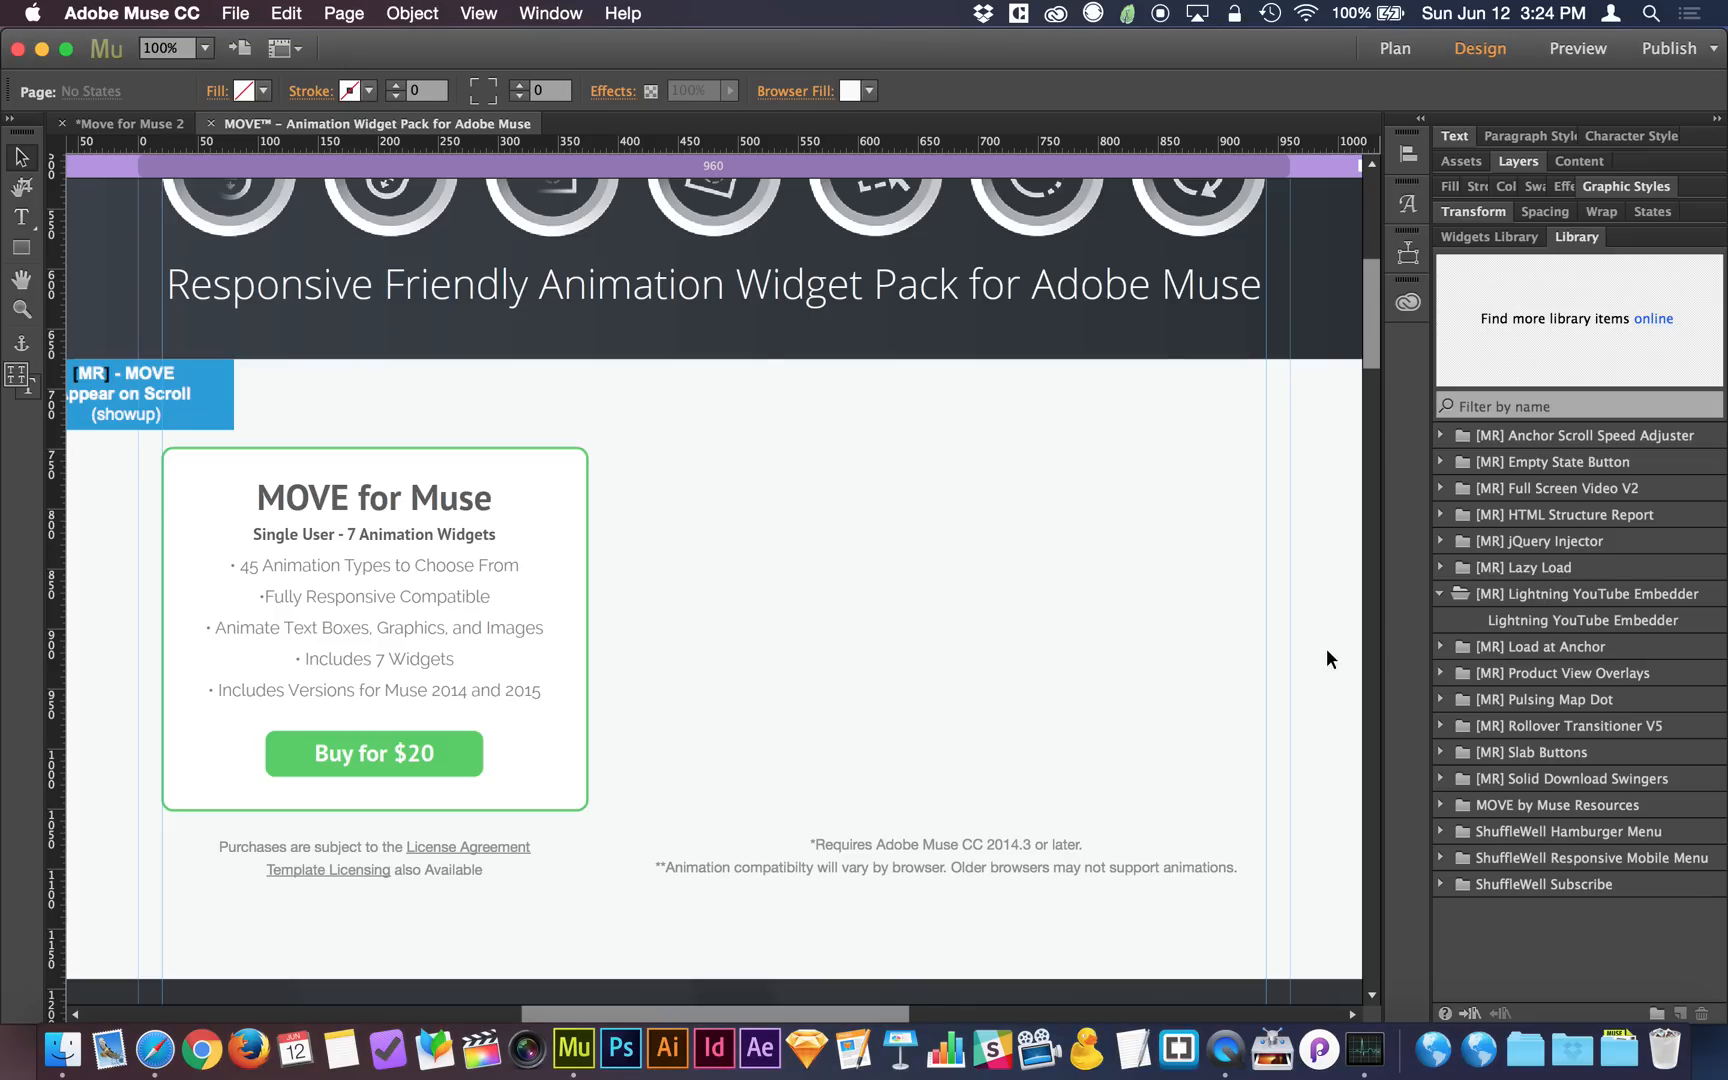
# - Add a Lightning YouTube Embedder widget from the Library and widen it to fill the space beside the MOVE box
pyautogui.click(1582, 620)
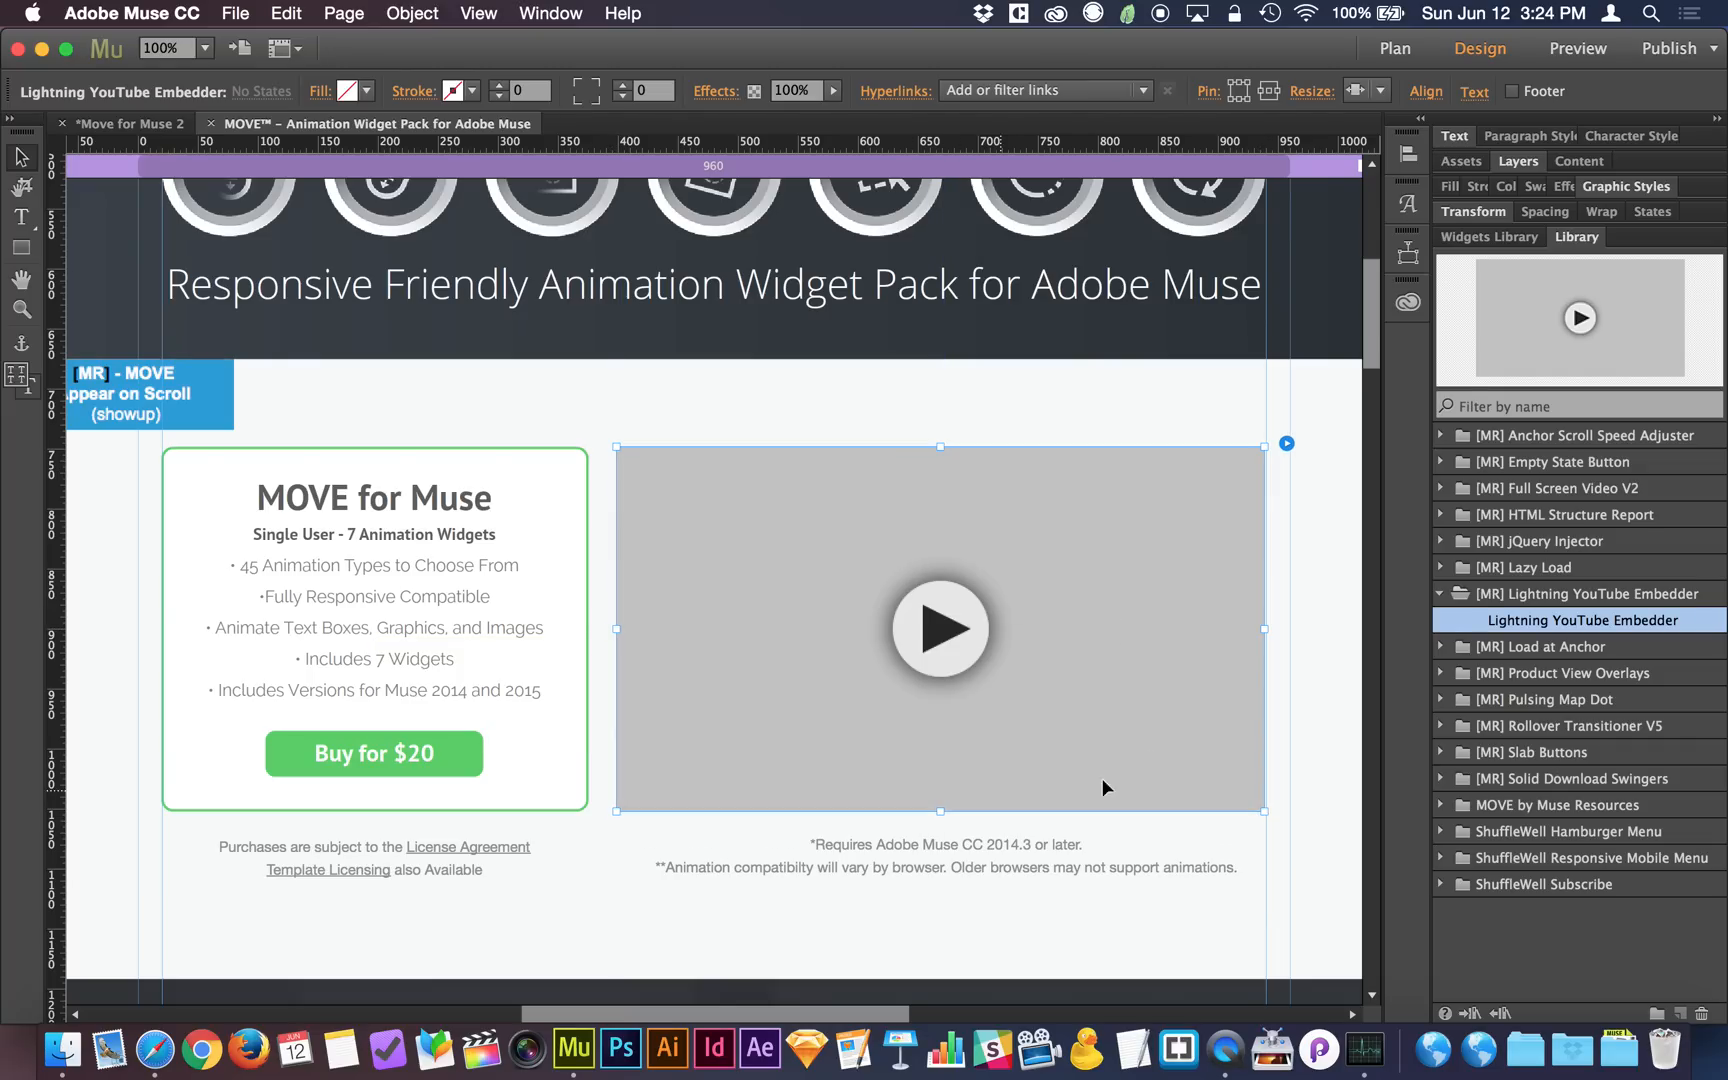
pyautogui.moveTo(1134, 644)
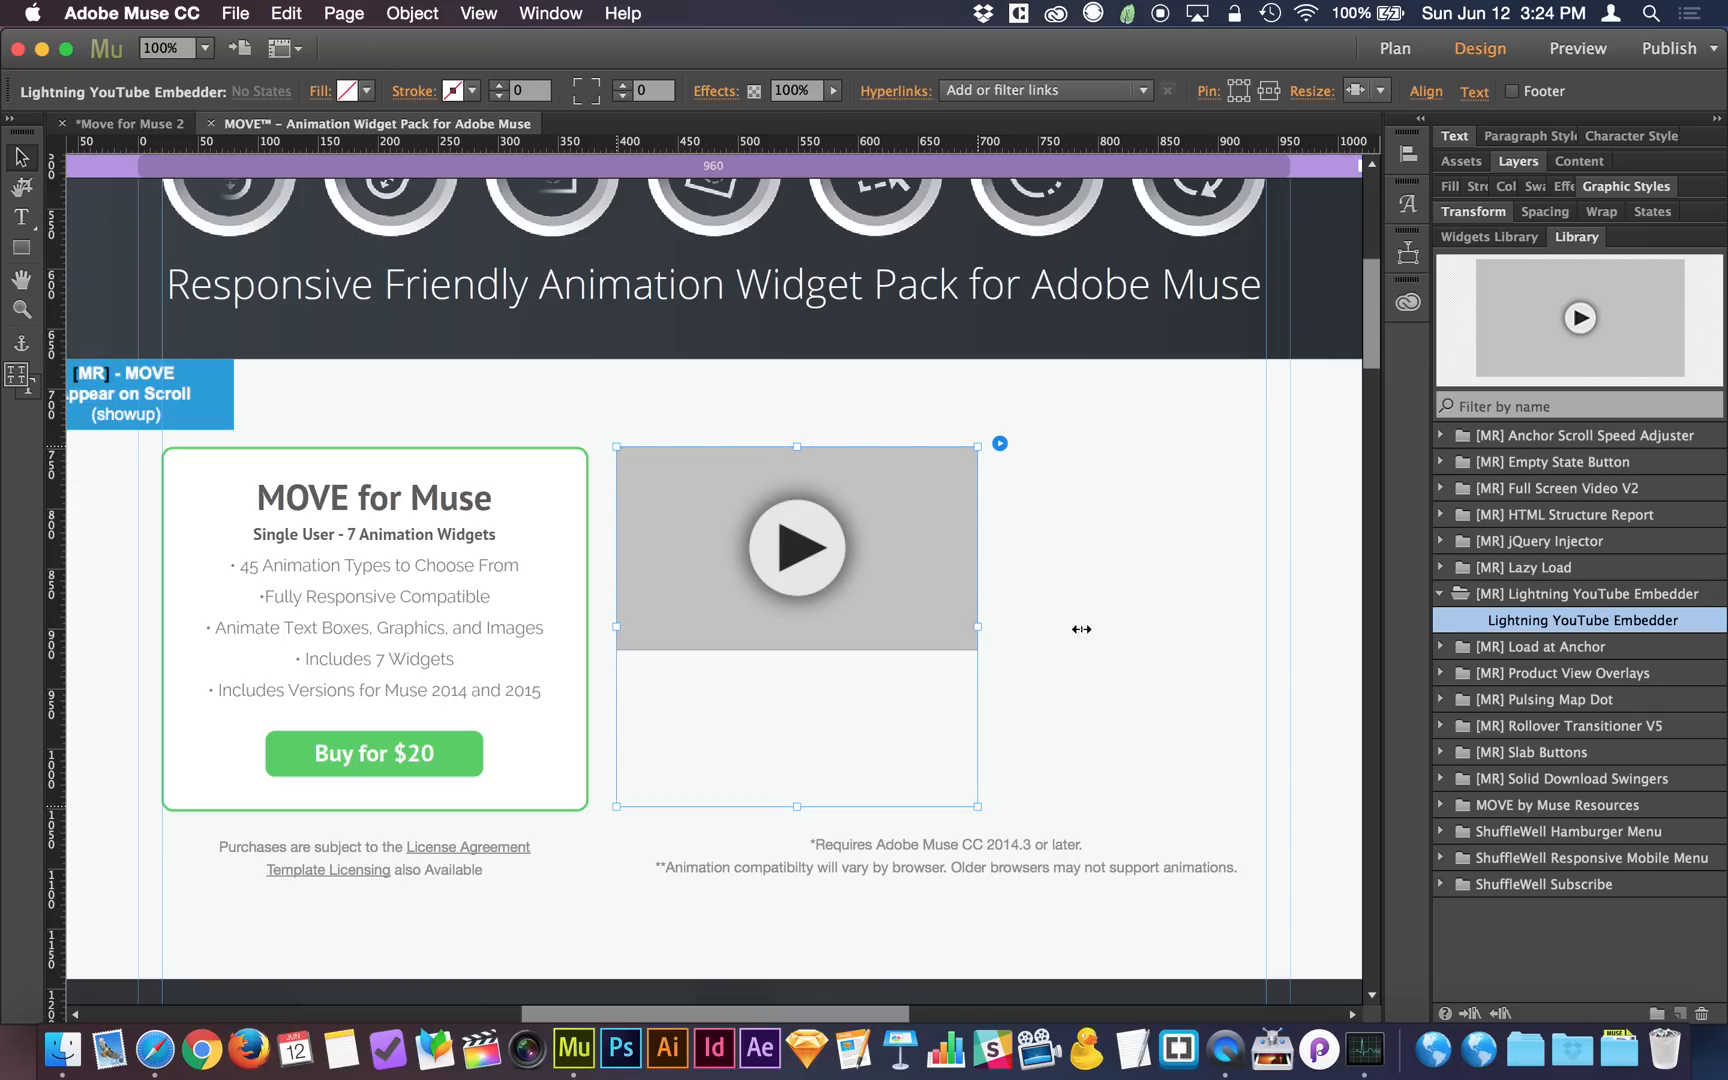
pyautogui.moveTo(974, 628); pyautogui.dragTo(1268, 628)
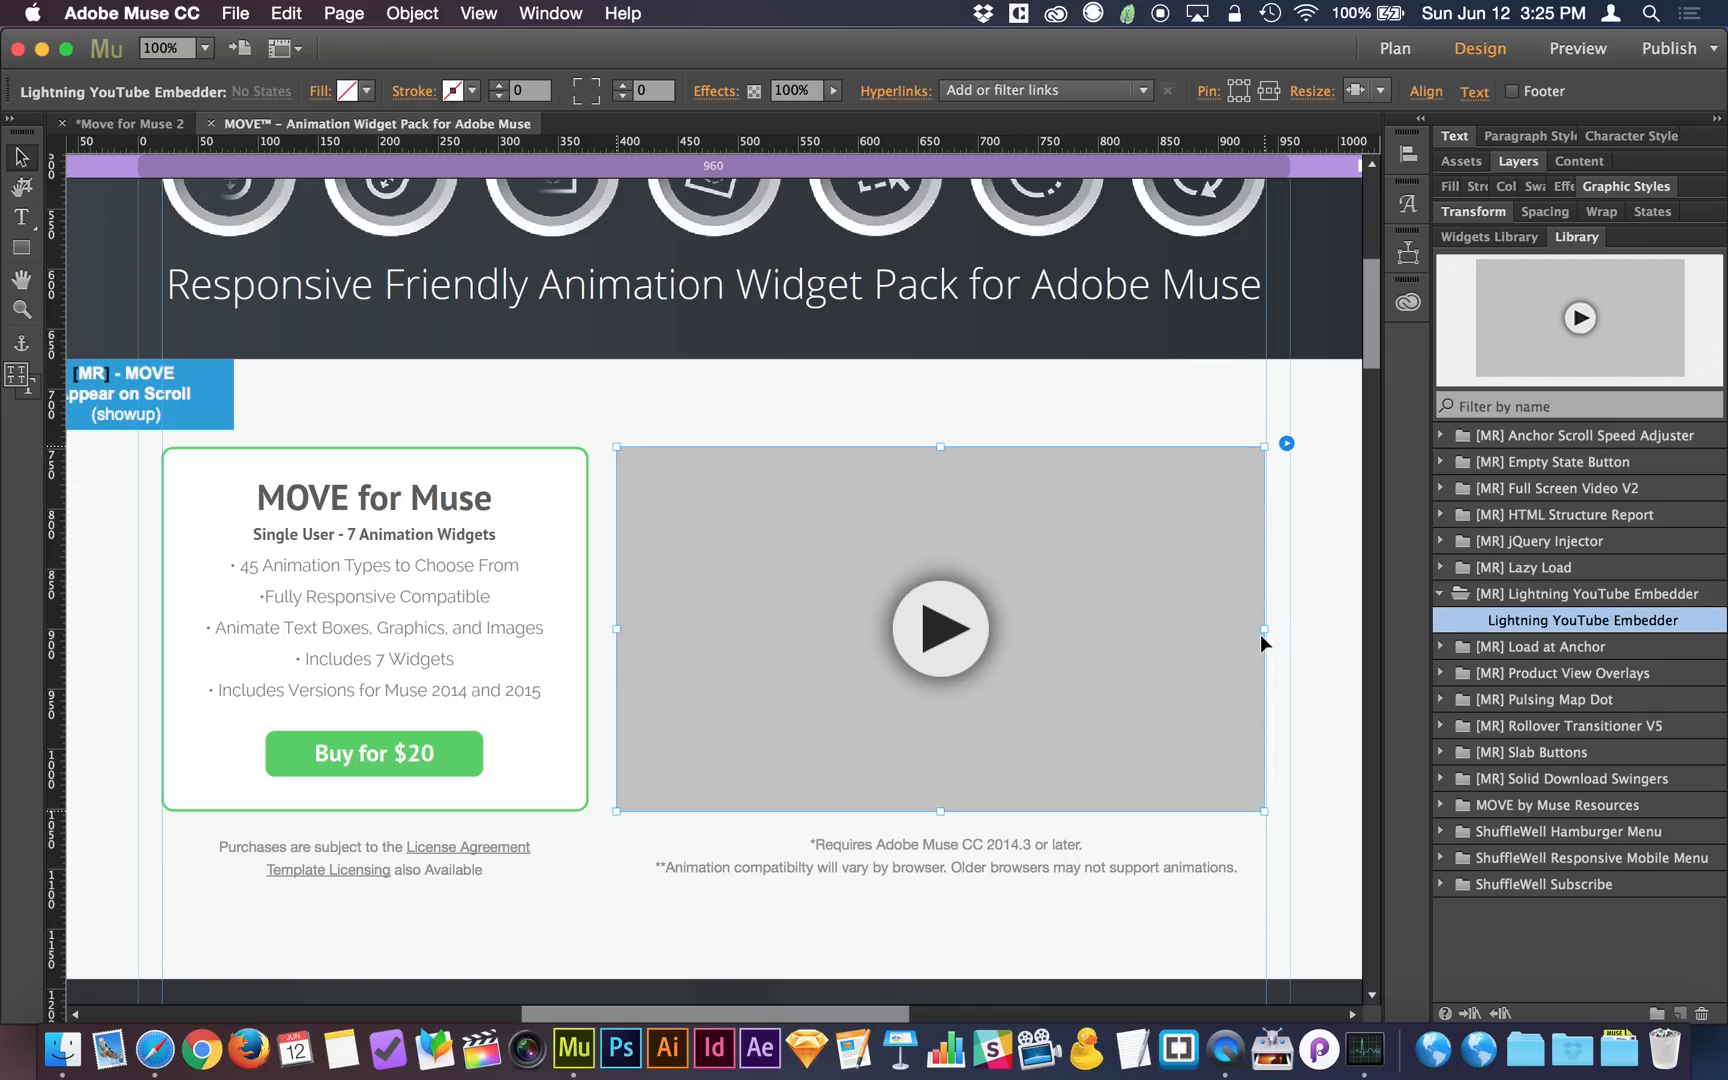
pyautogui.moveTo(1290, 446)
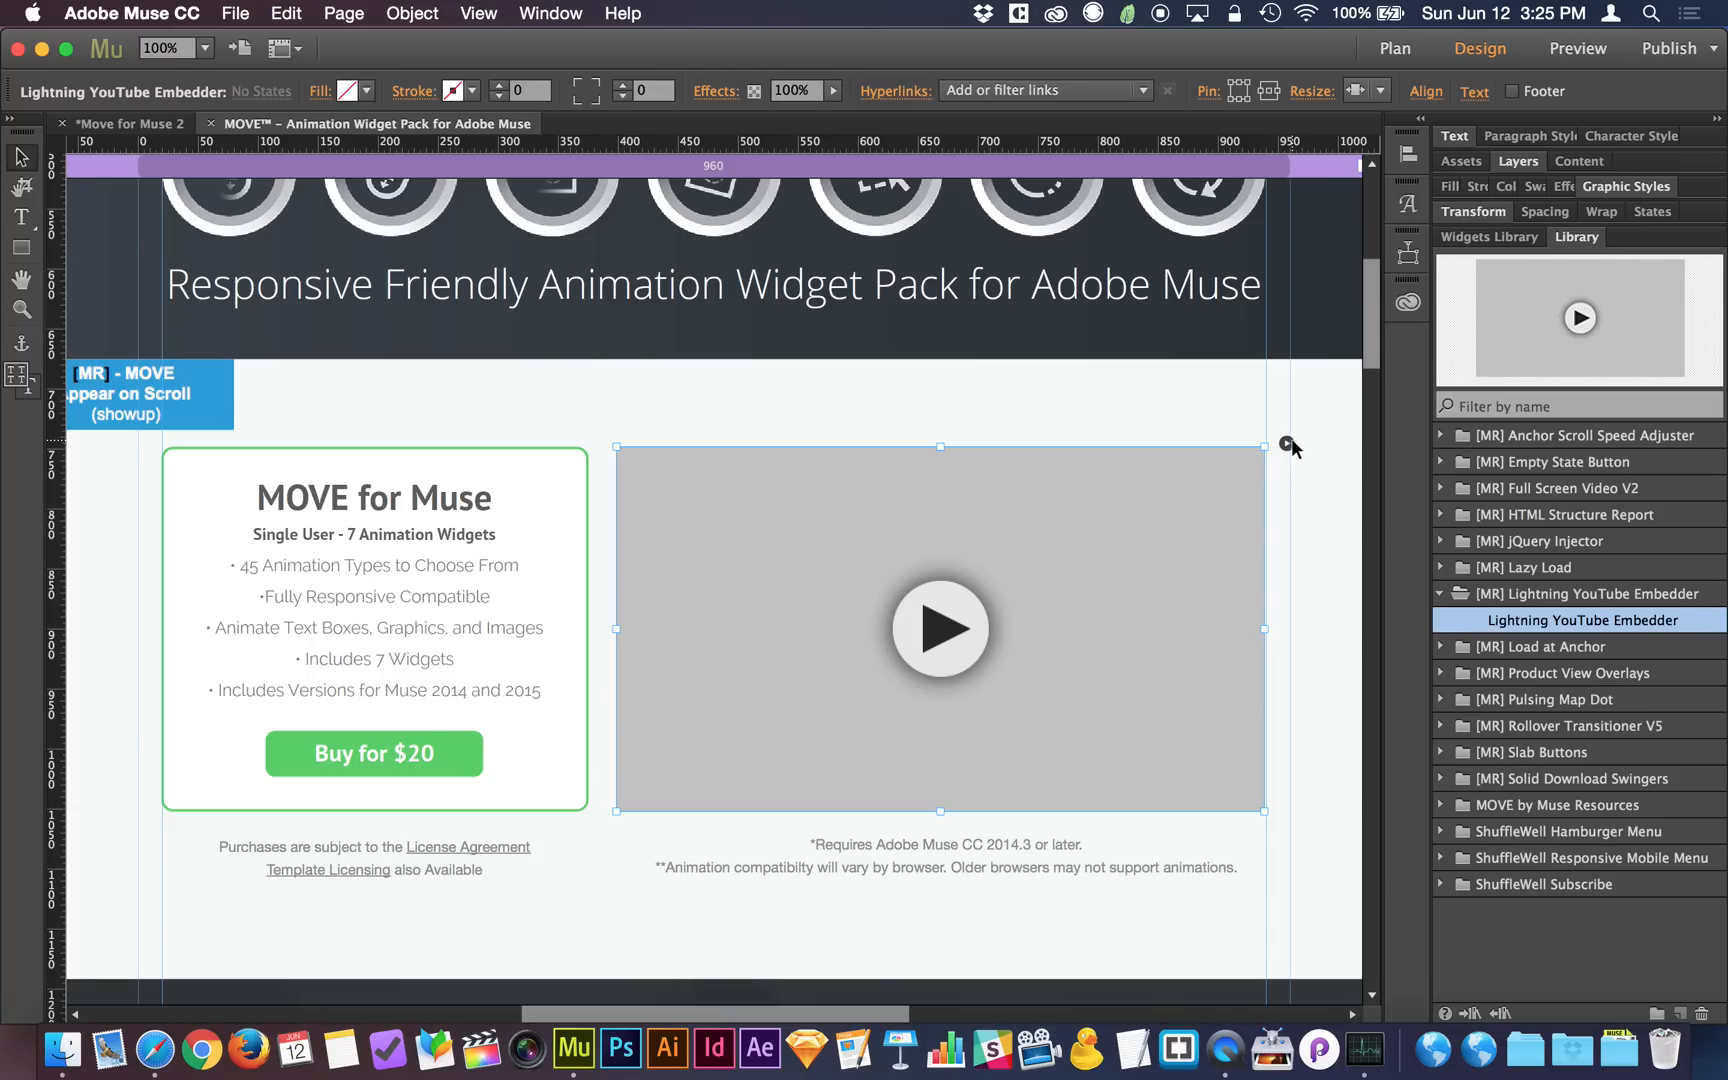
pyautogui.click(1286, 444)
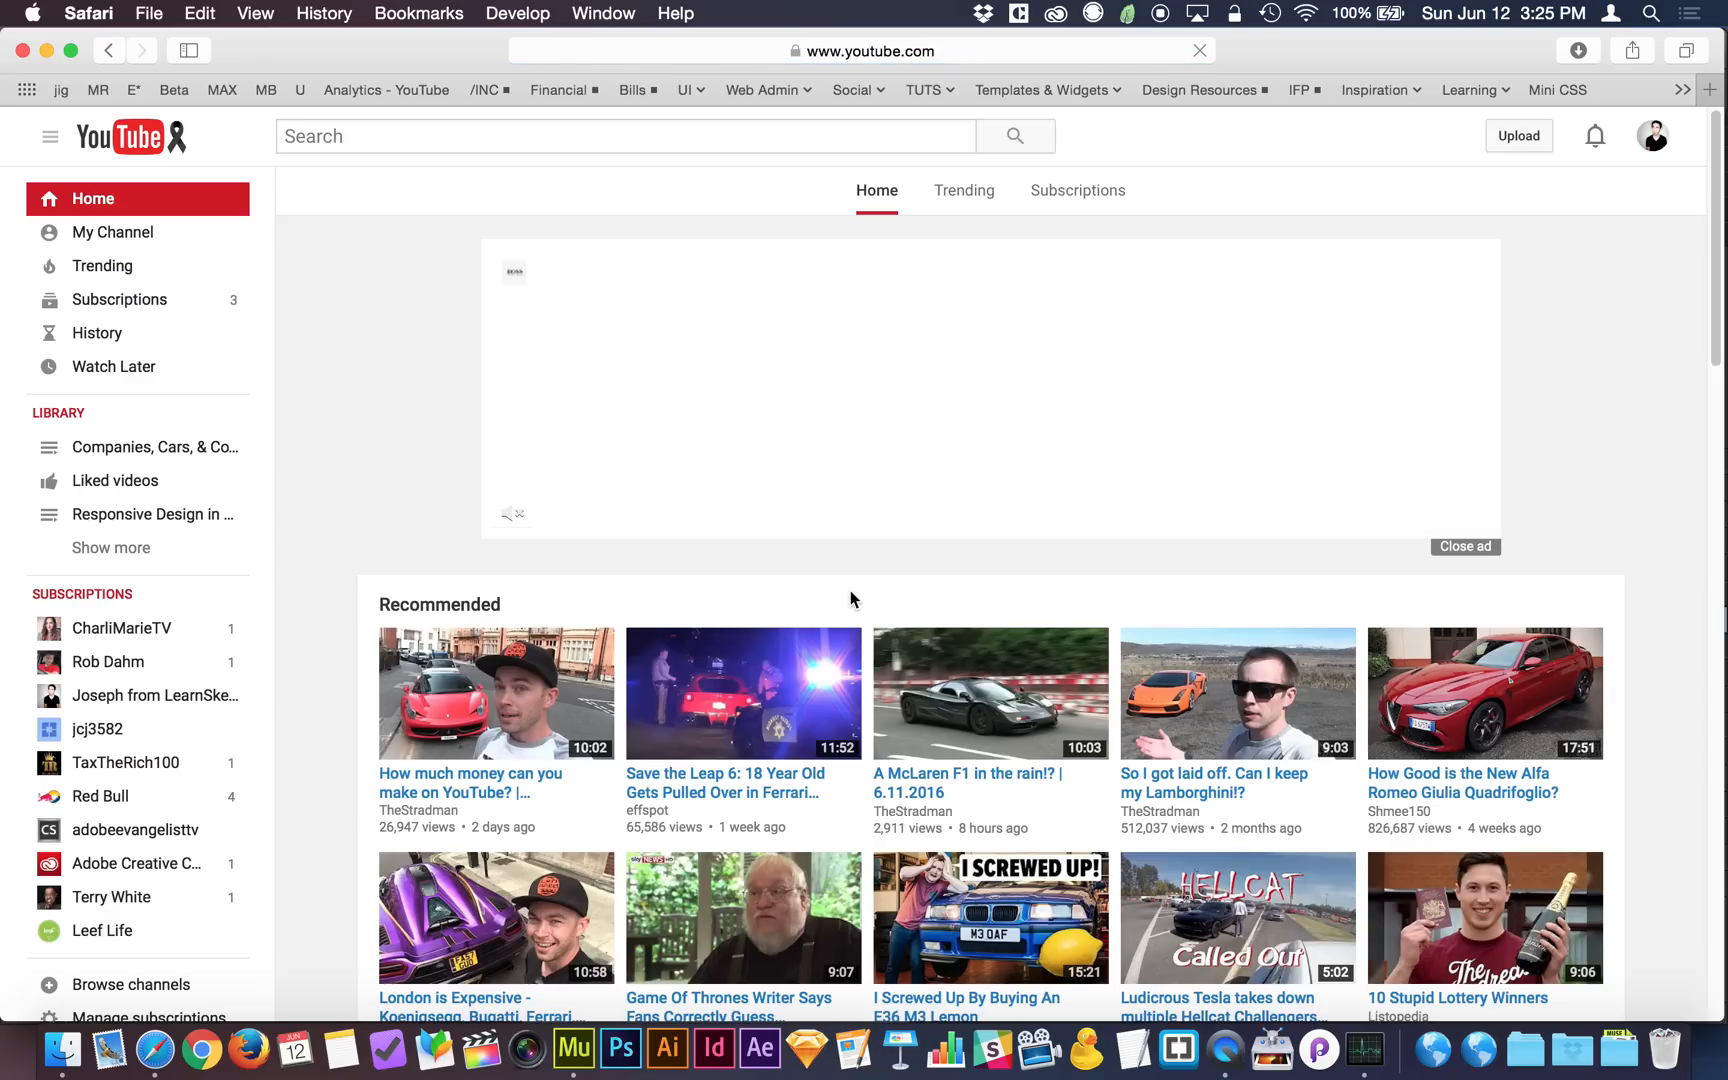
# - Open the A McLaren F1 in the rain!? video and show its watch?v= ID in the address bar
pyautogui.click(990, 692)
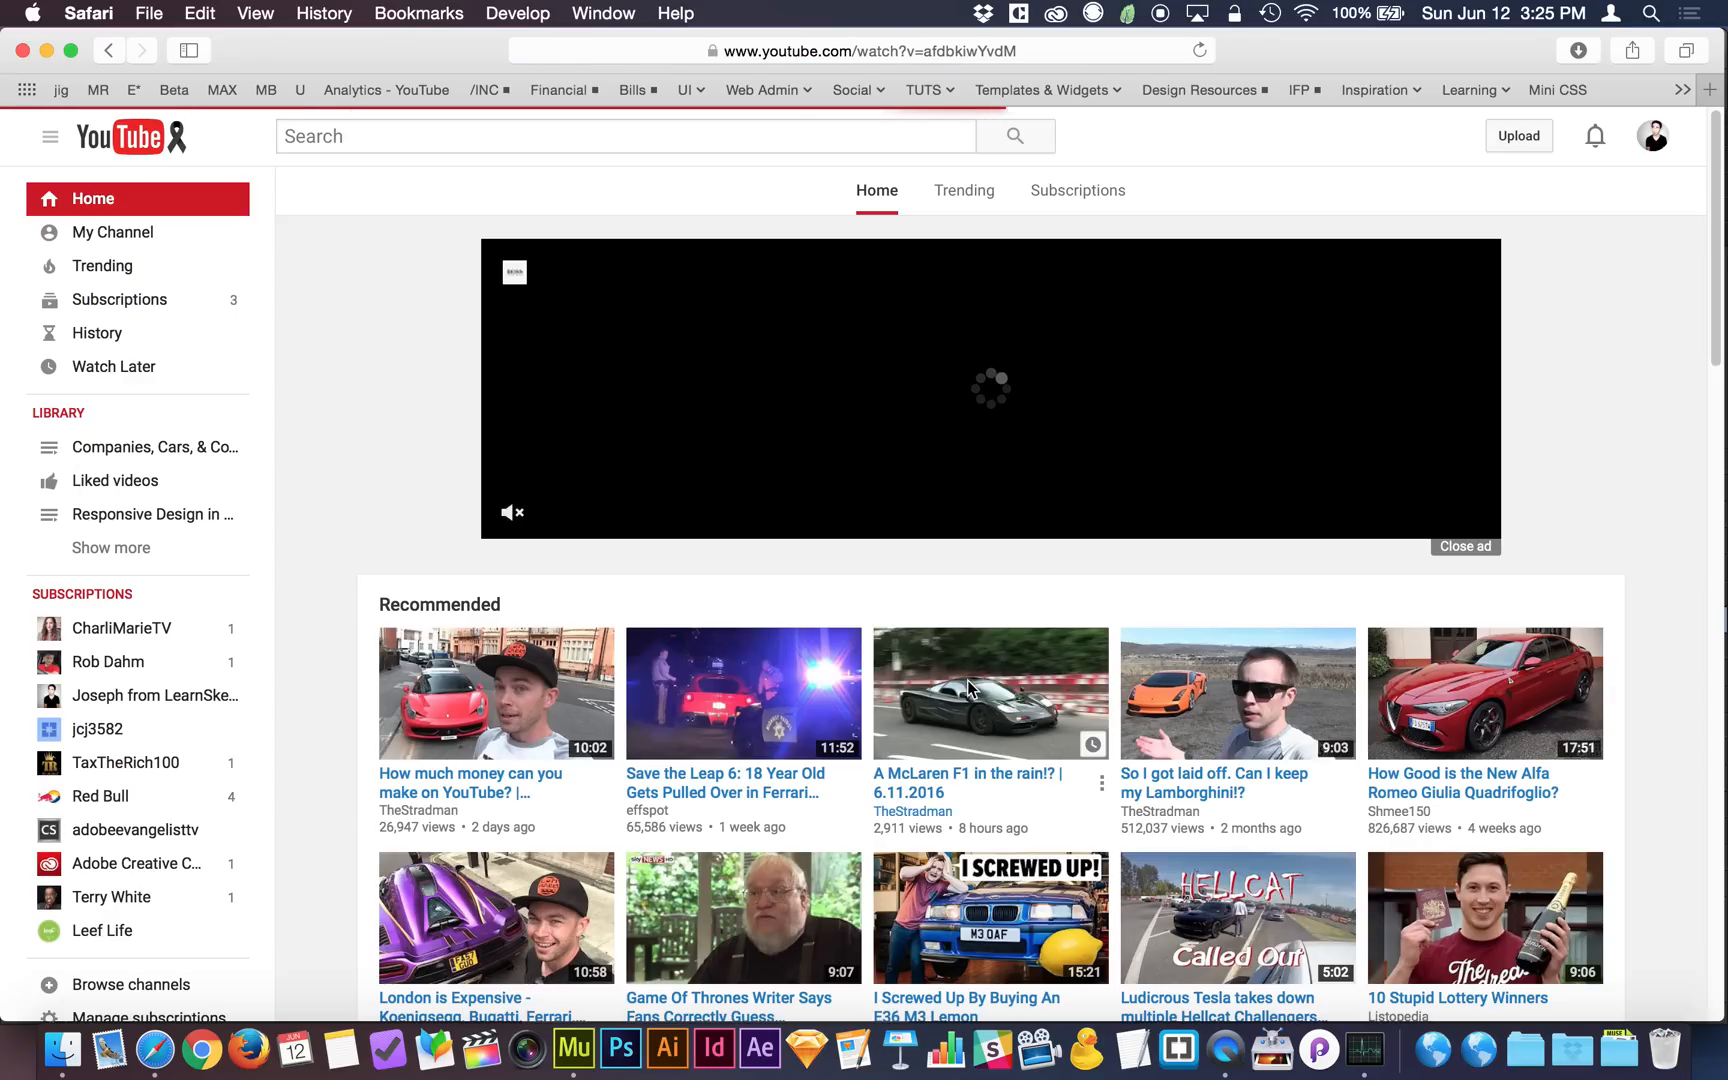
pyautogui.click(988, 692)
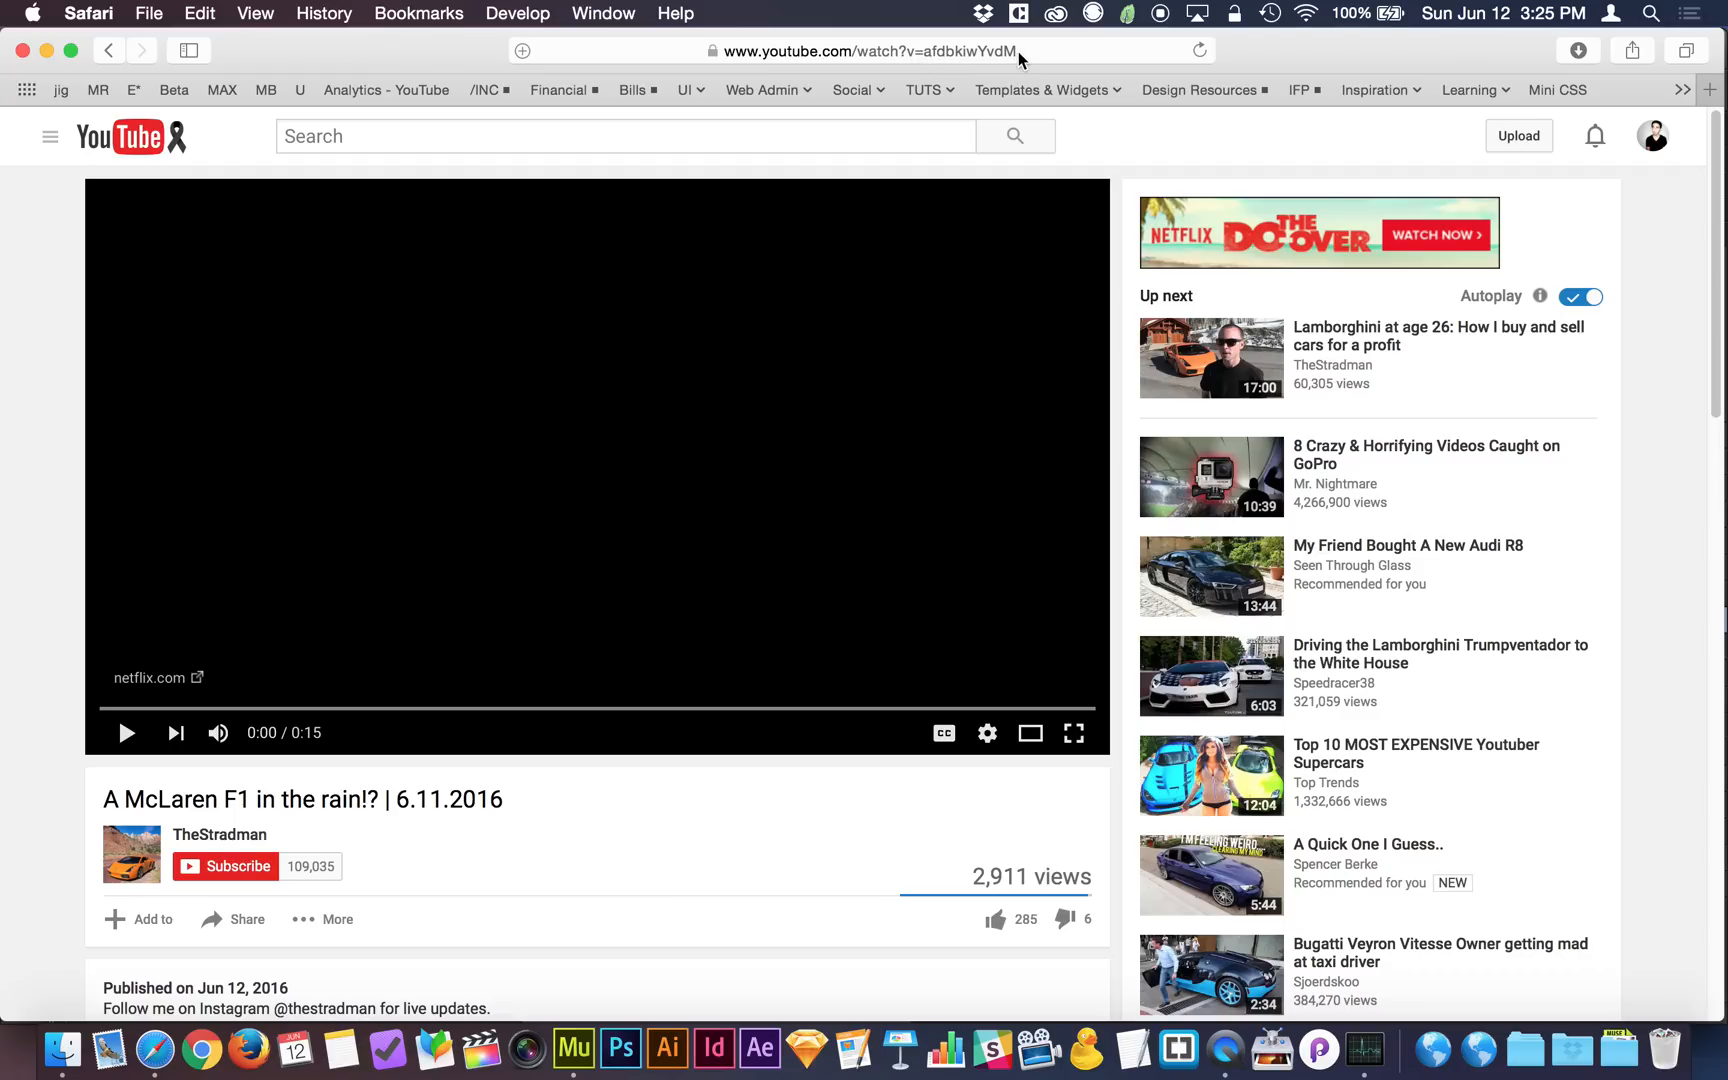
pyautogui.click(848, 50)
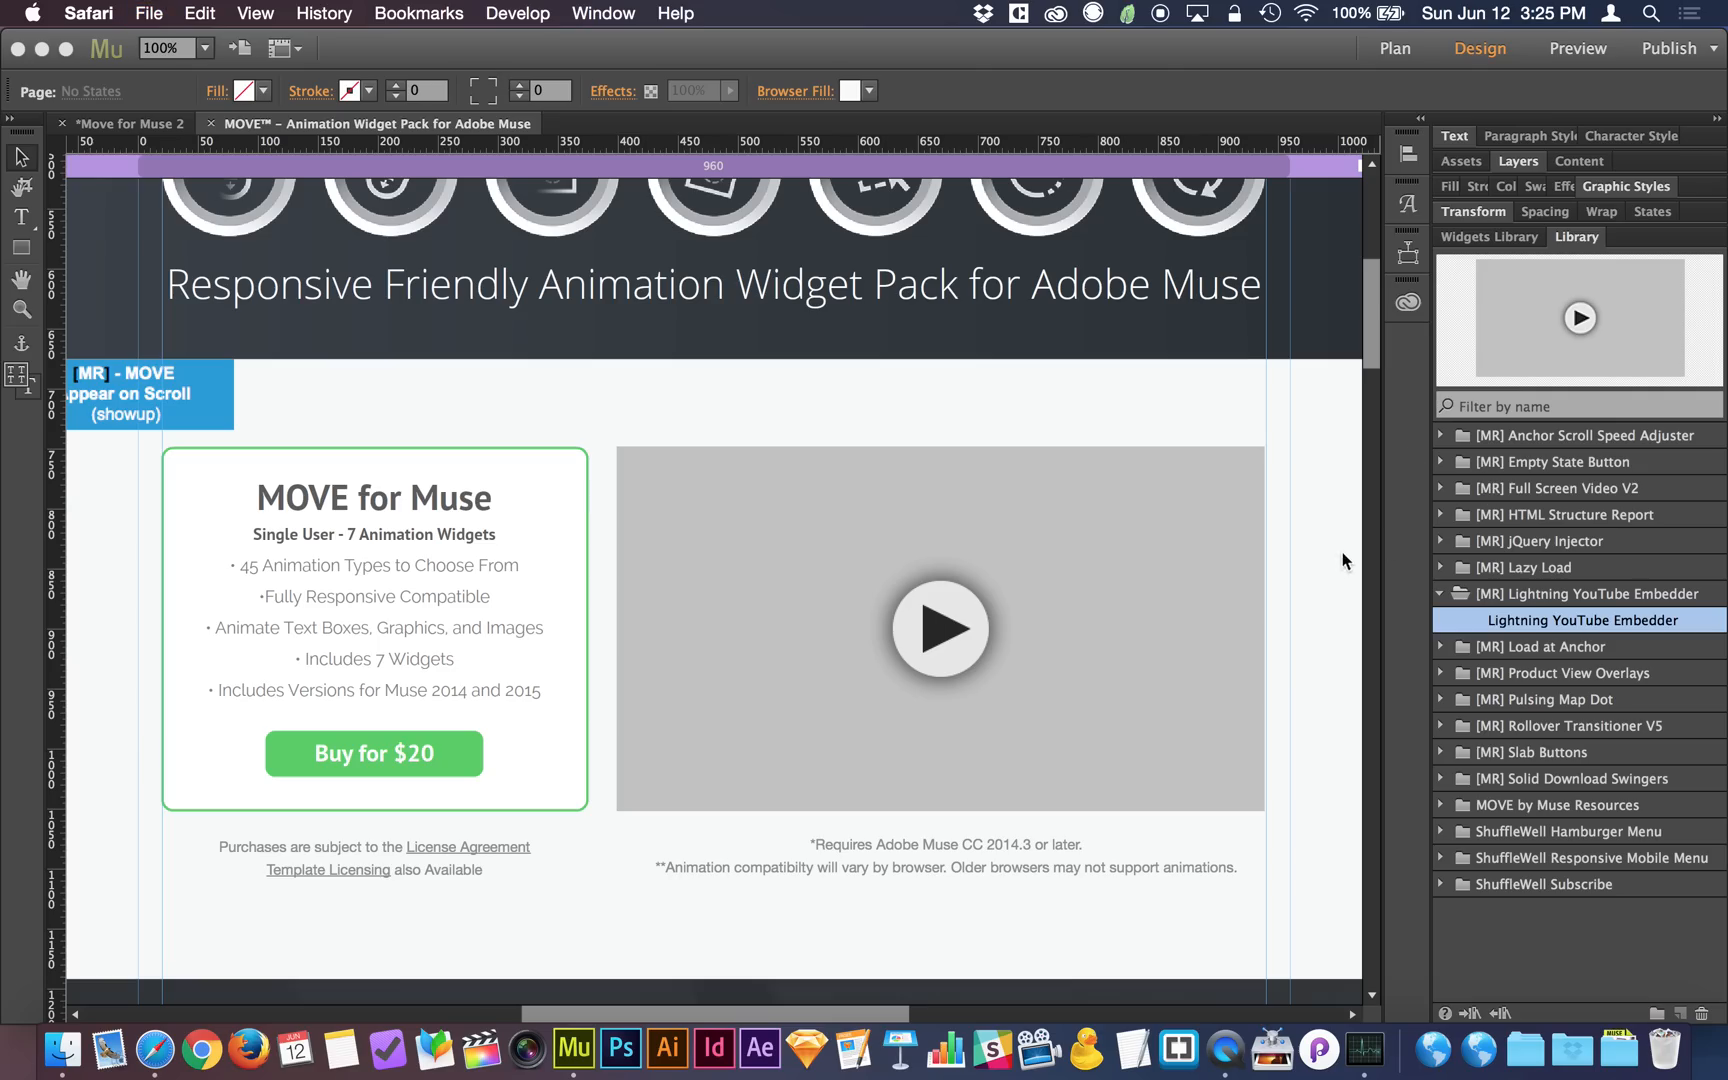
# - Give the embedder widget the video ID and move-thumb.jpg thumbnail, stretched to fill the video area
pyautogui.click(938, 628)
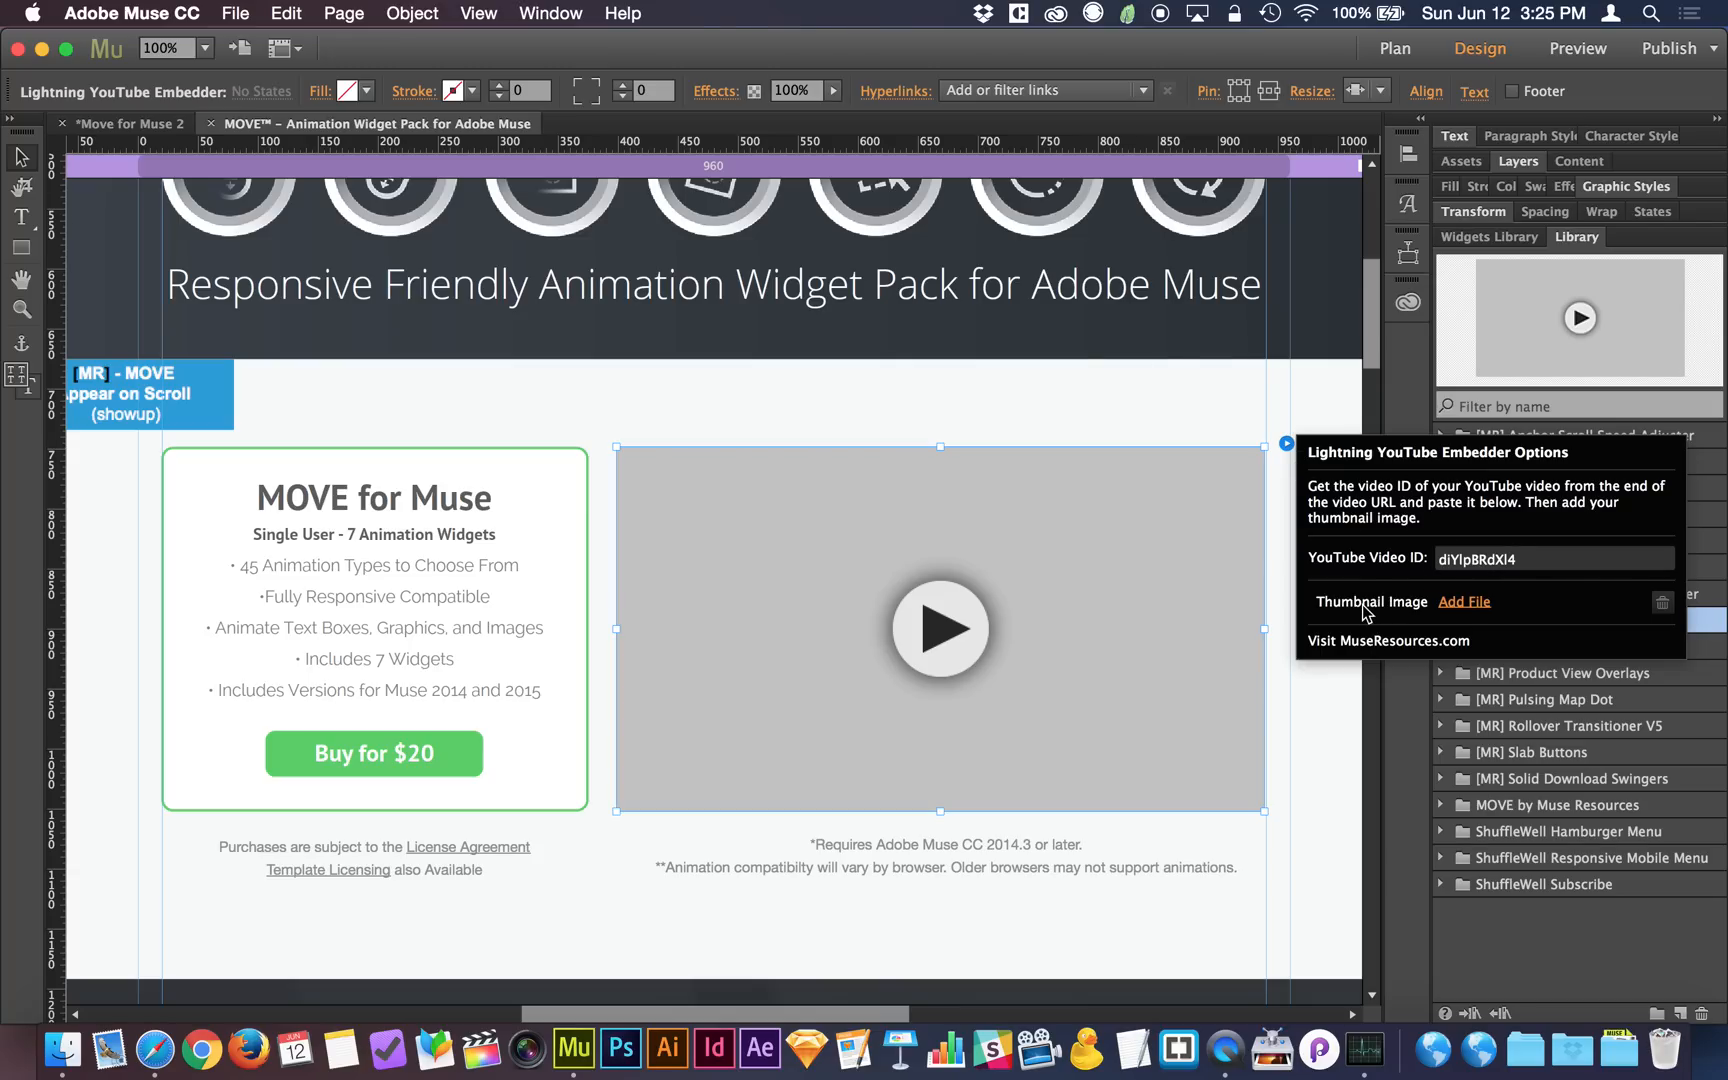
pyautogui.click(1464, 600)
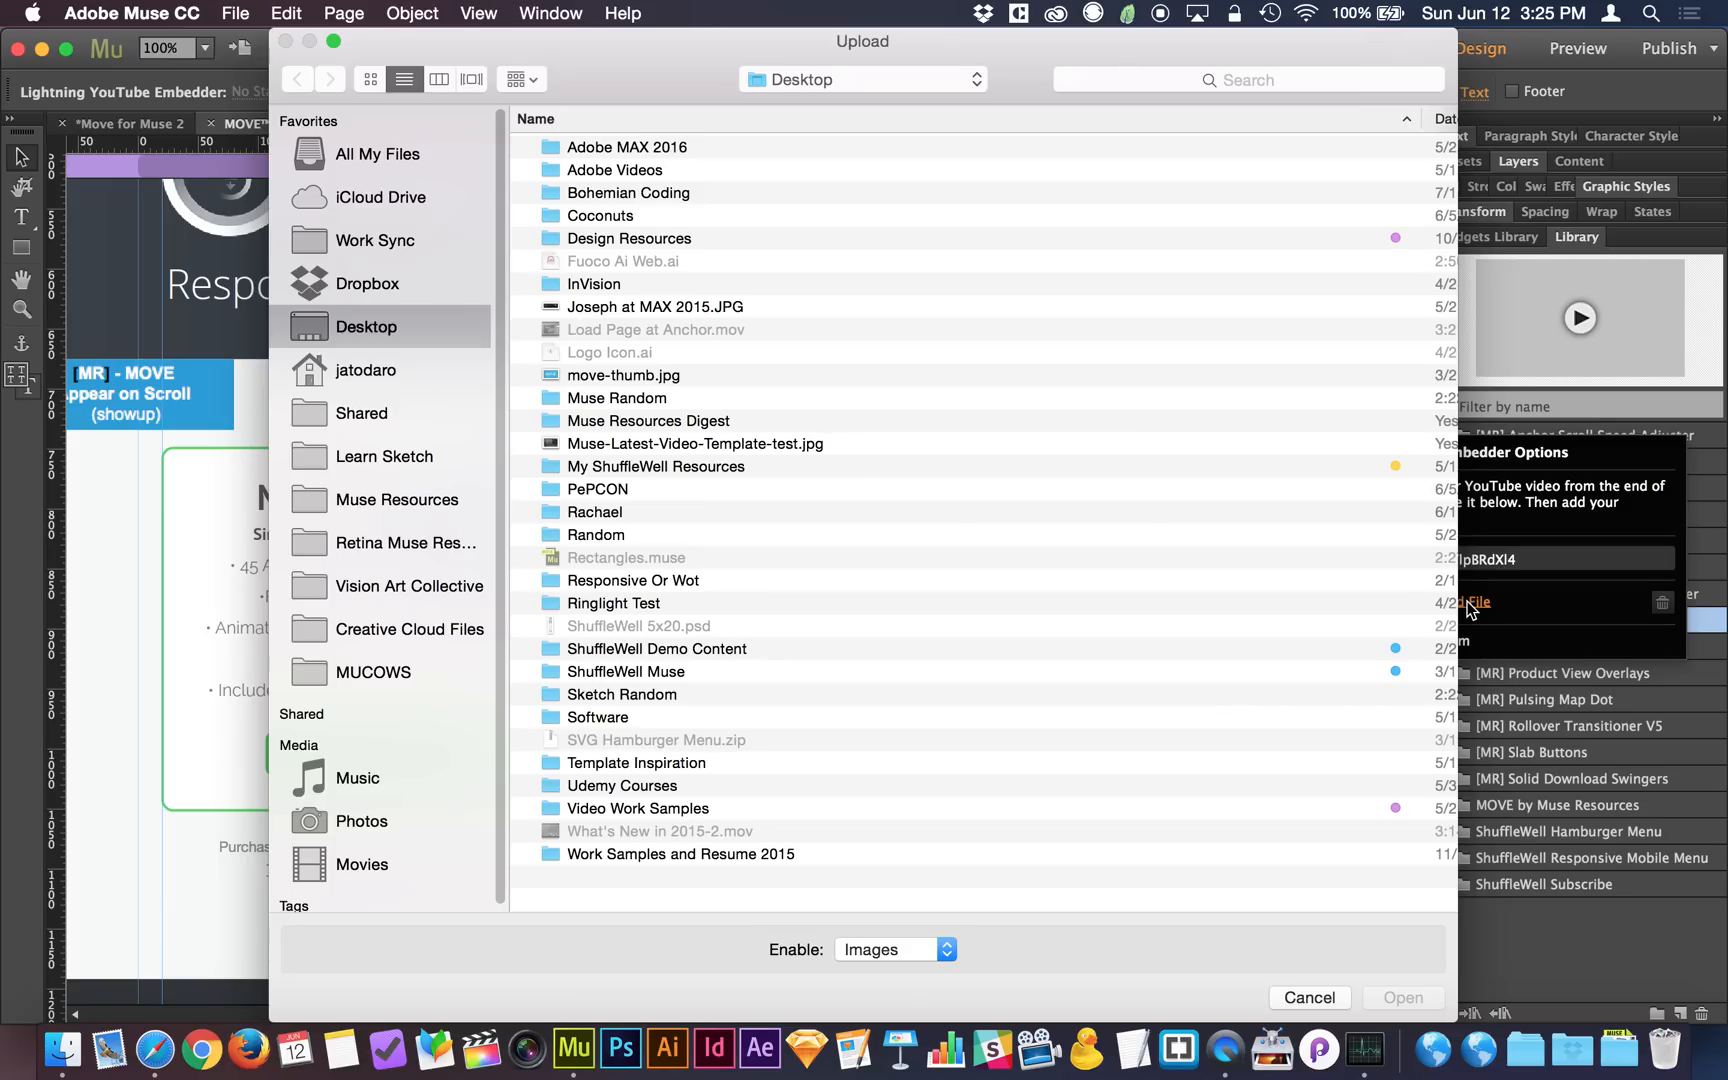
pyautogui.moveTo(640, 384)
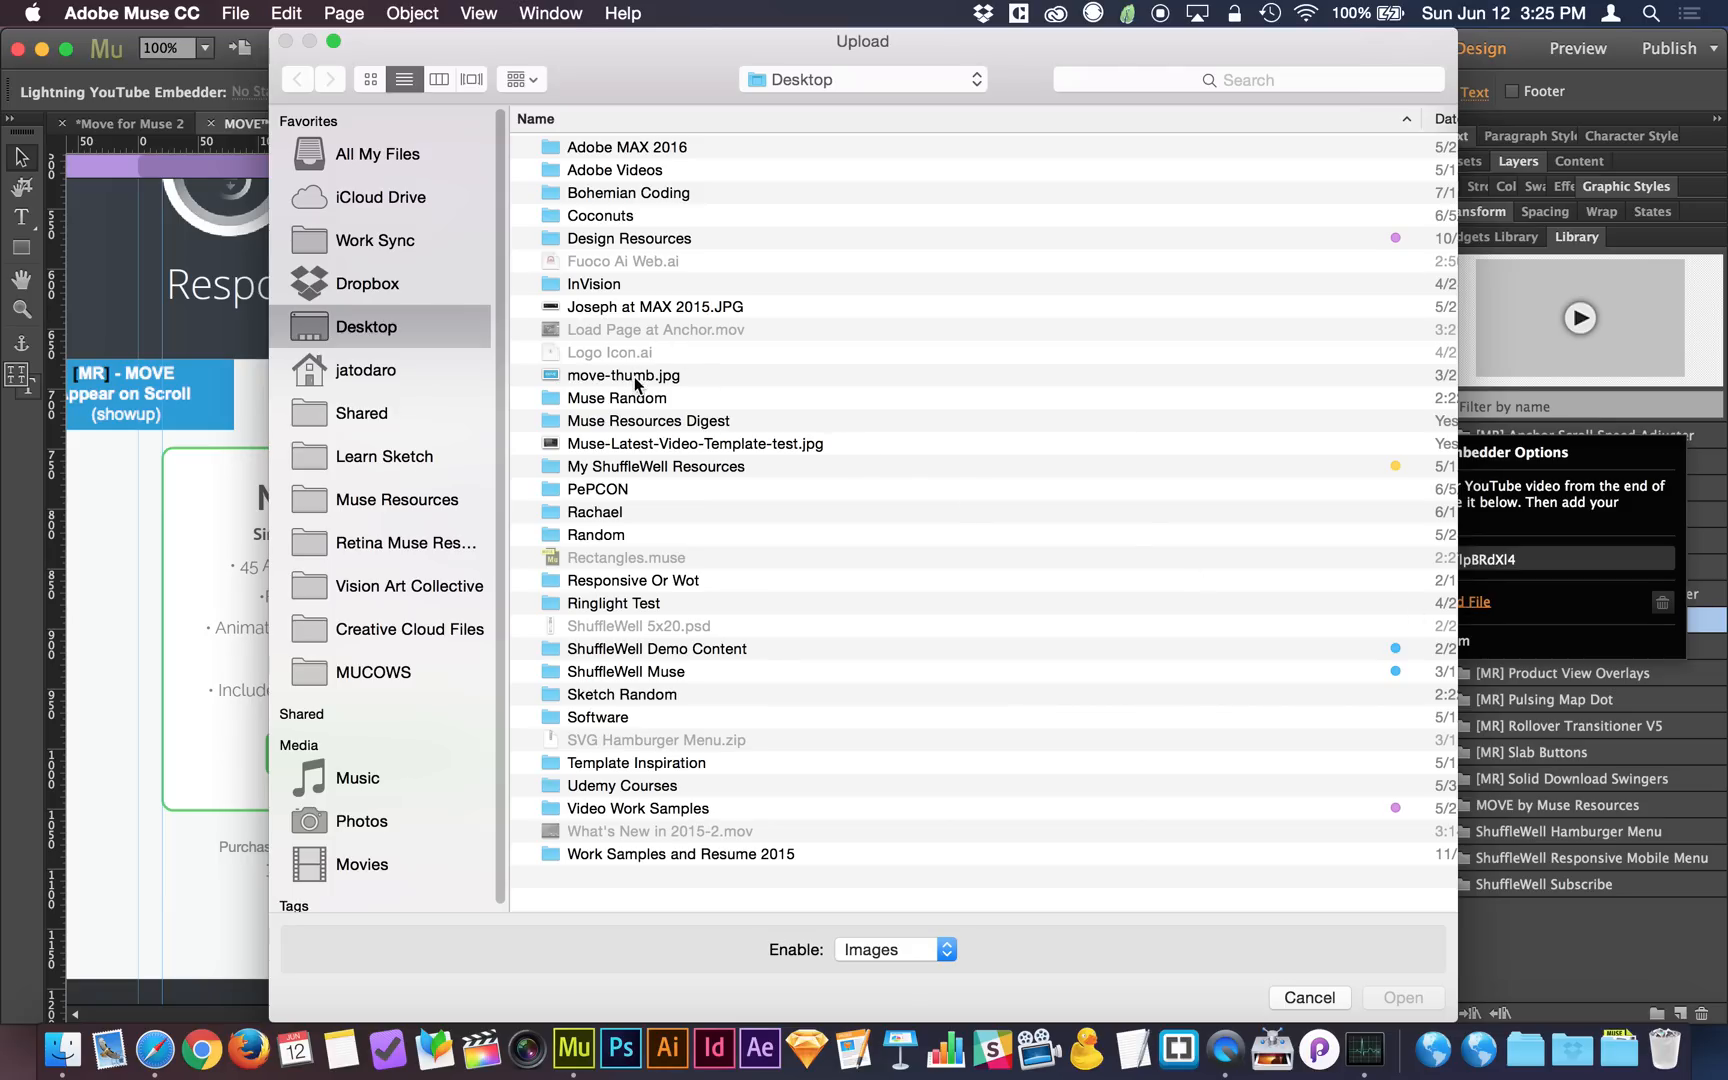
pyautogui.click(1402, 998)
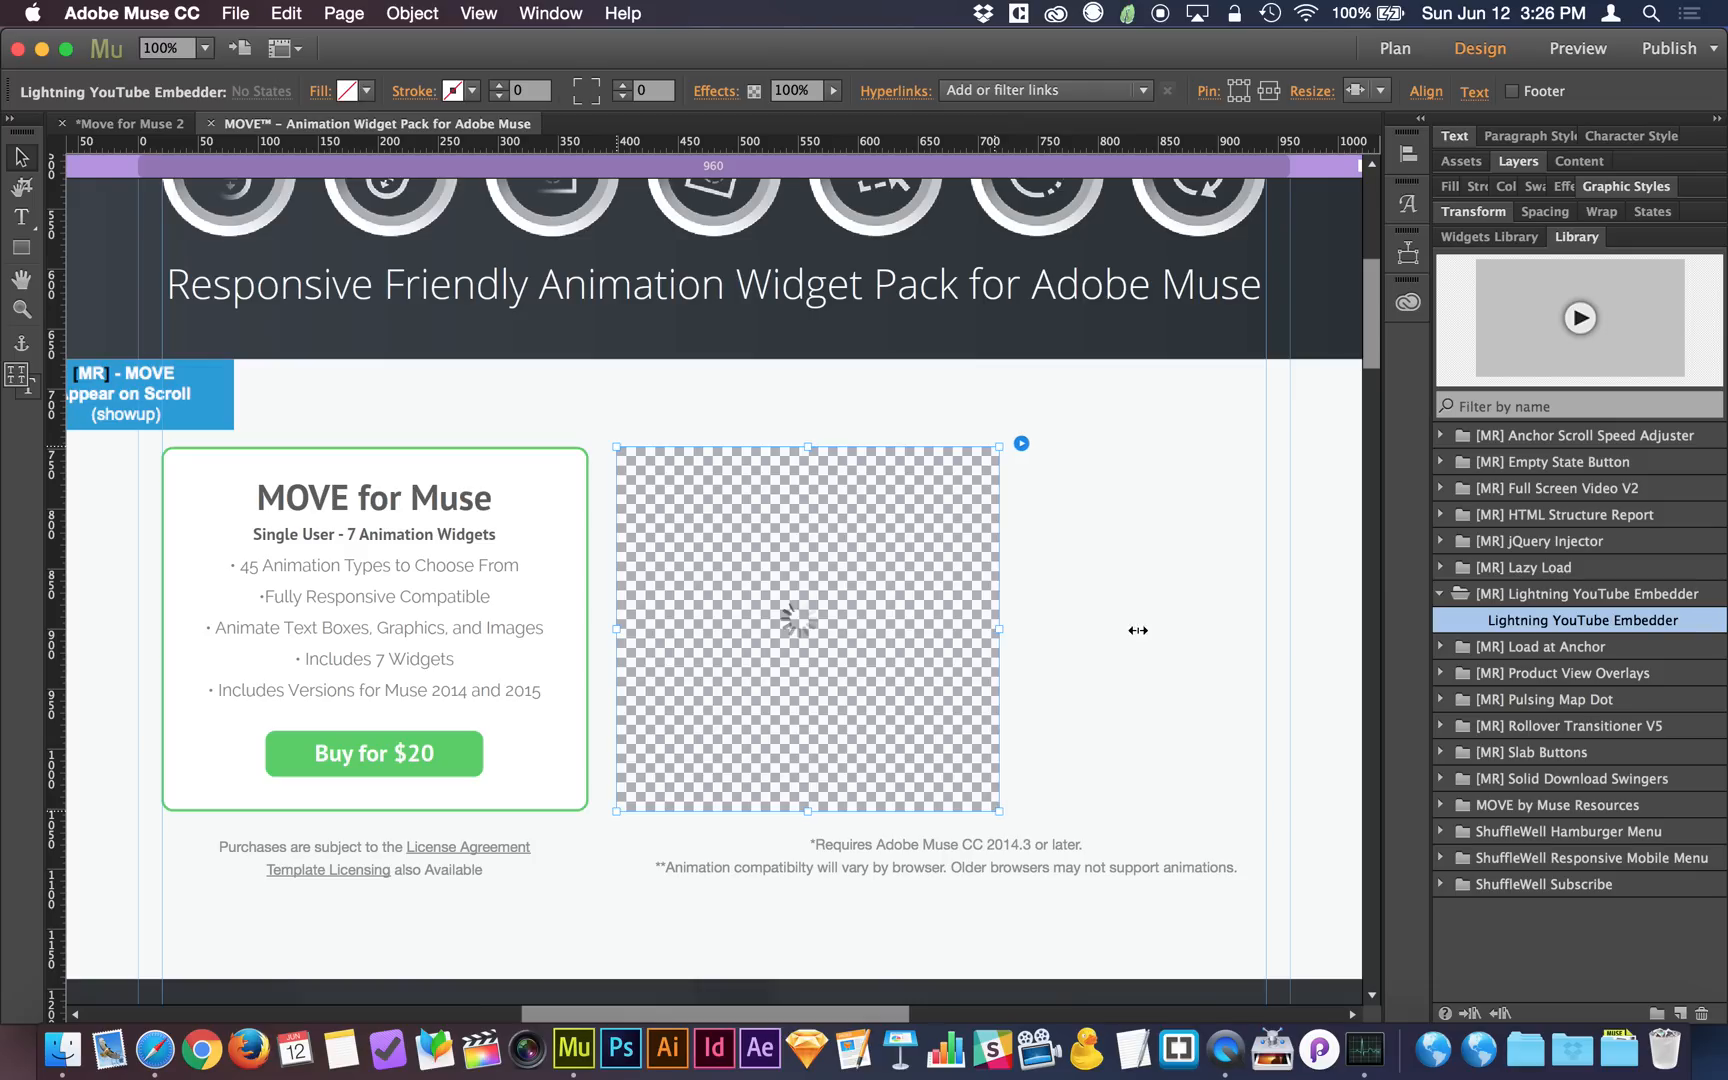
pyautogui.moveTo(1000, 630); pyautogui.dragTo(1266, 630)
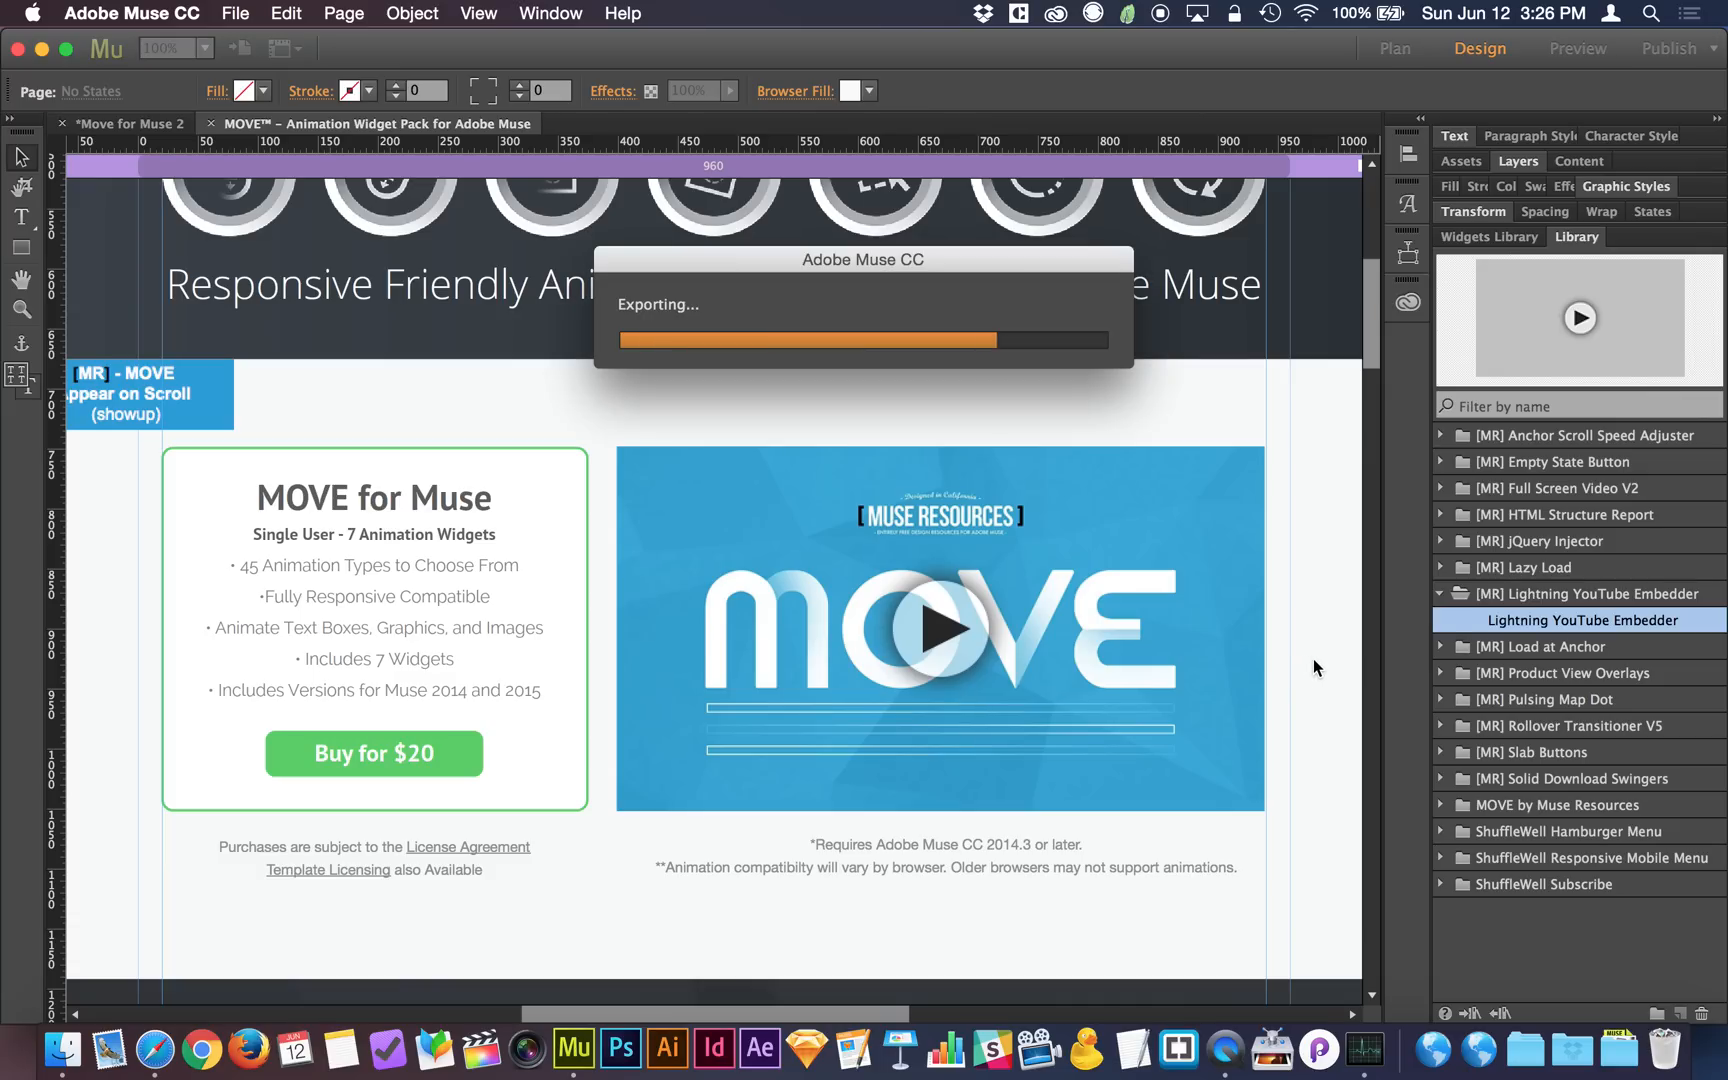
pyautogui.moveTo(1320, 666)
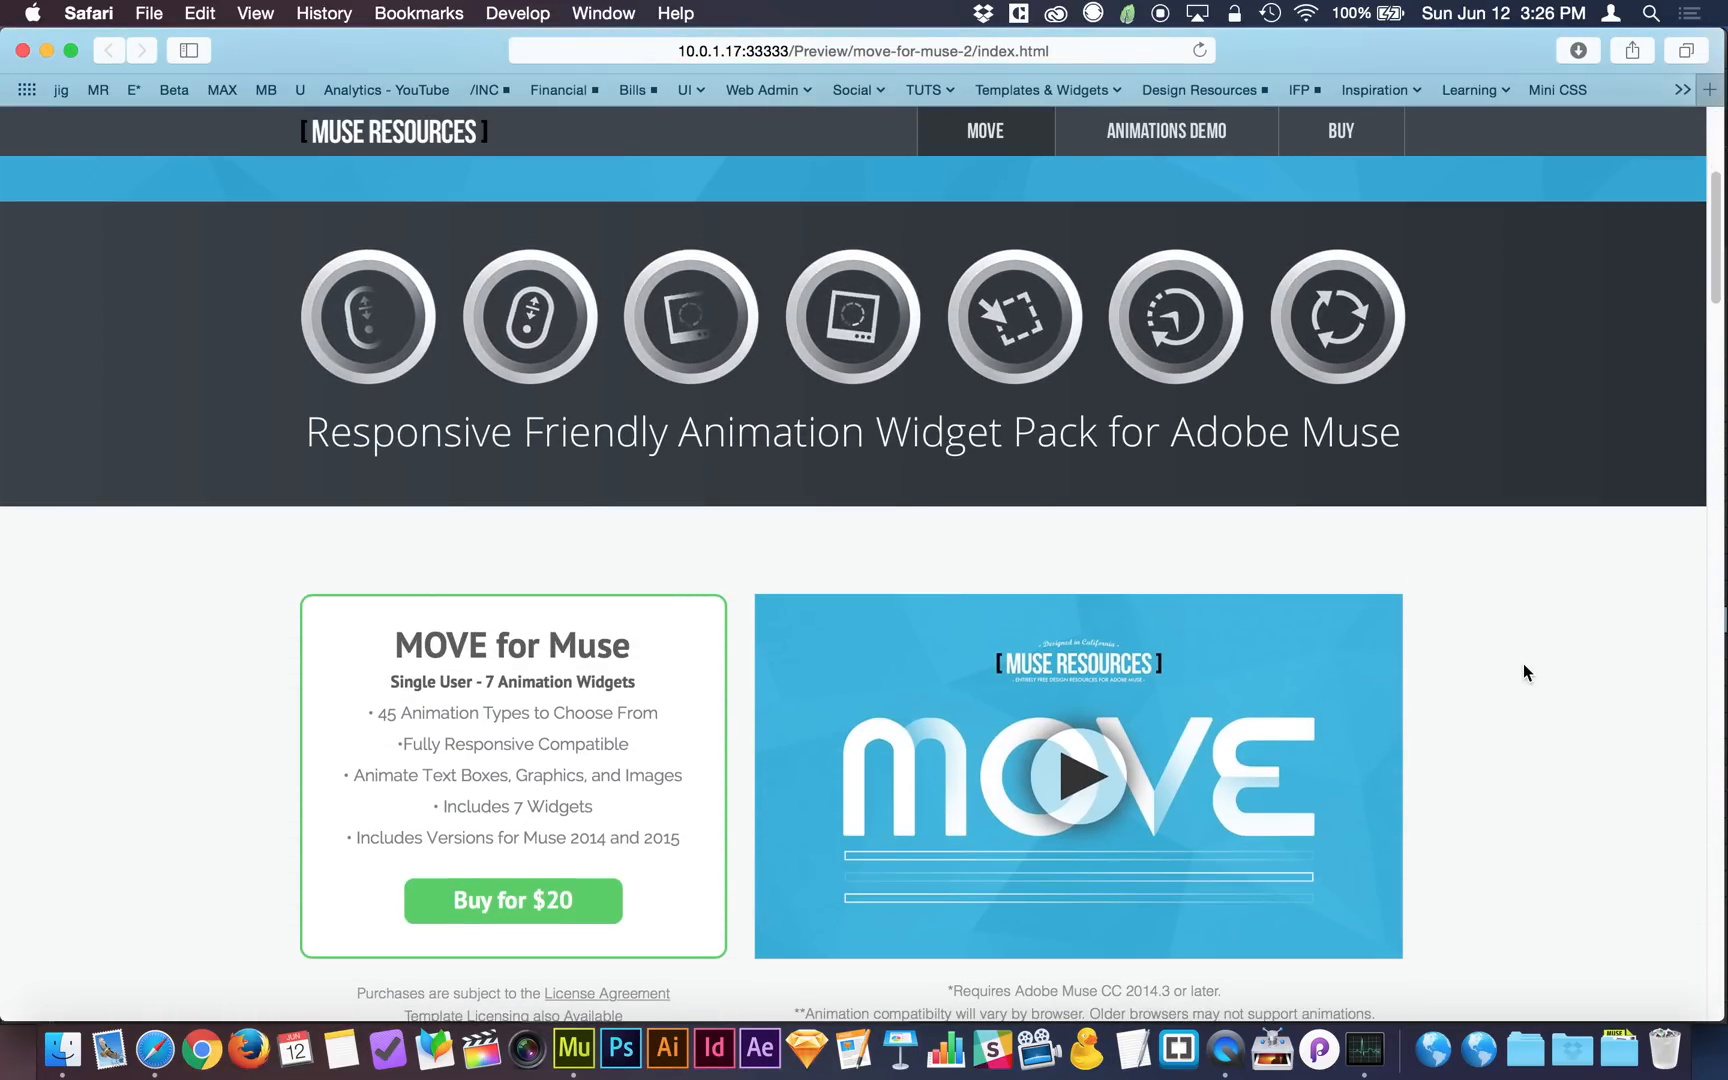
# - Play the video from the MOVE thumbnail in the browser preview
pyautogui.scroll(-3)
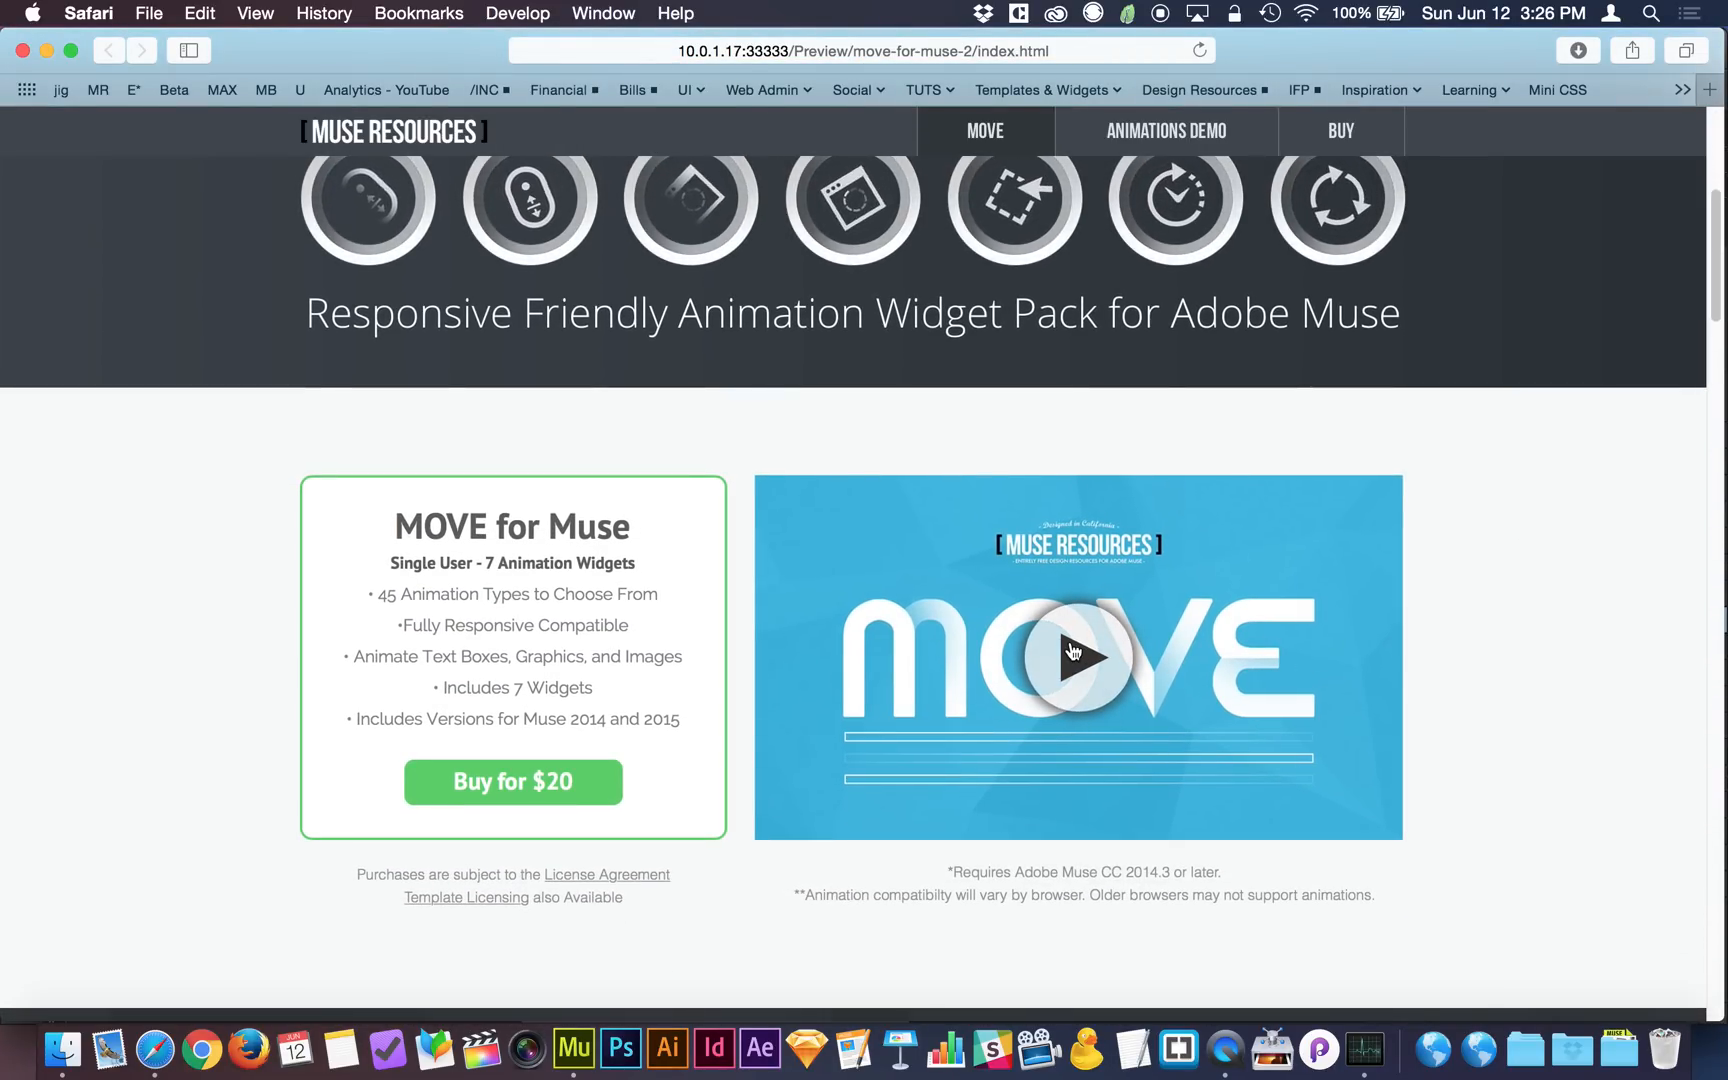
pyautogui.click(1076, 656)
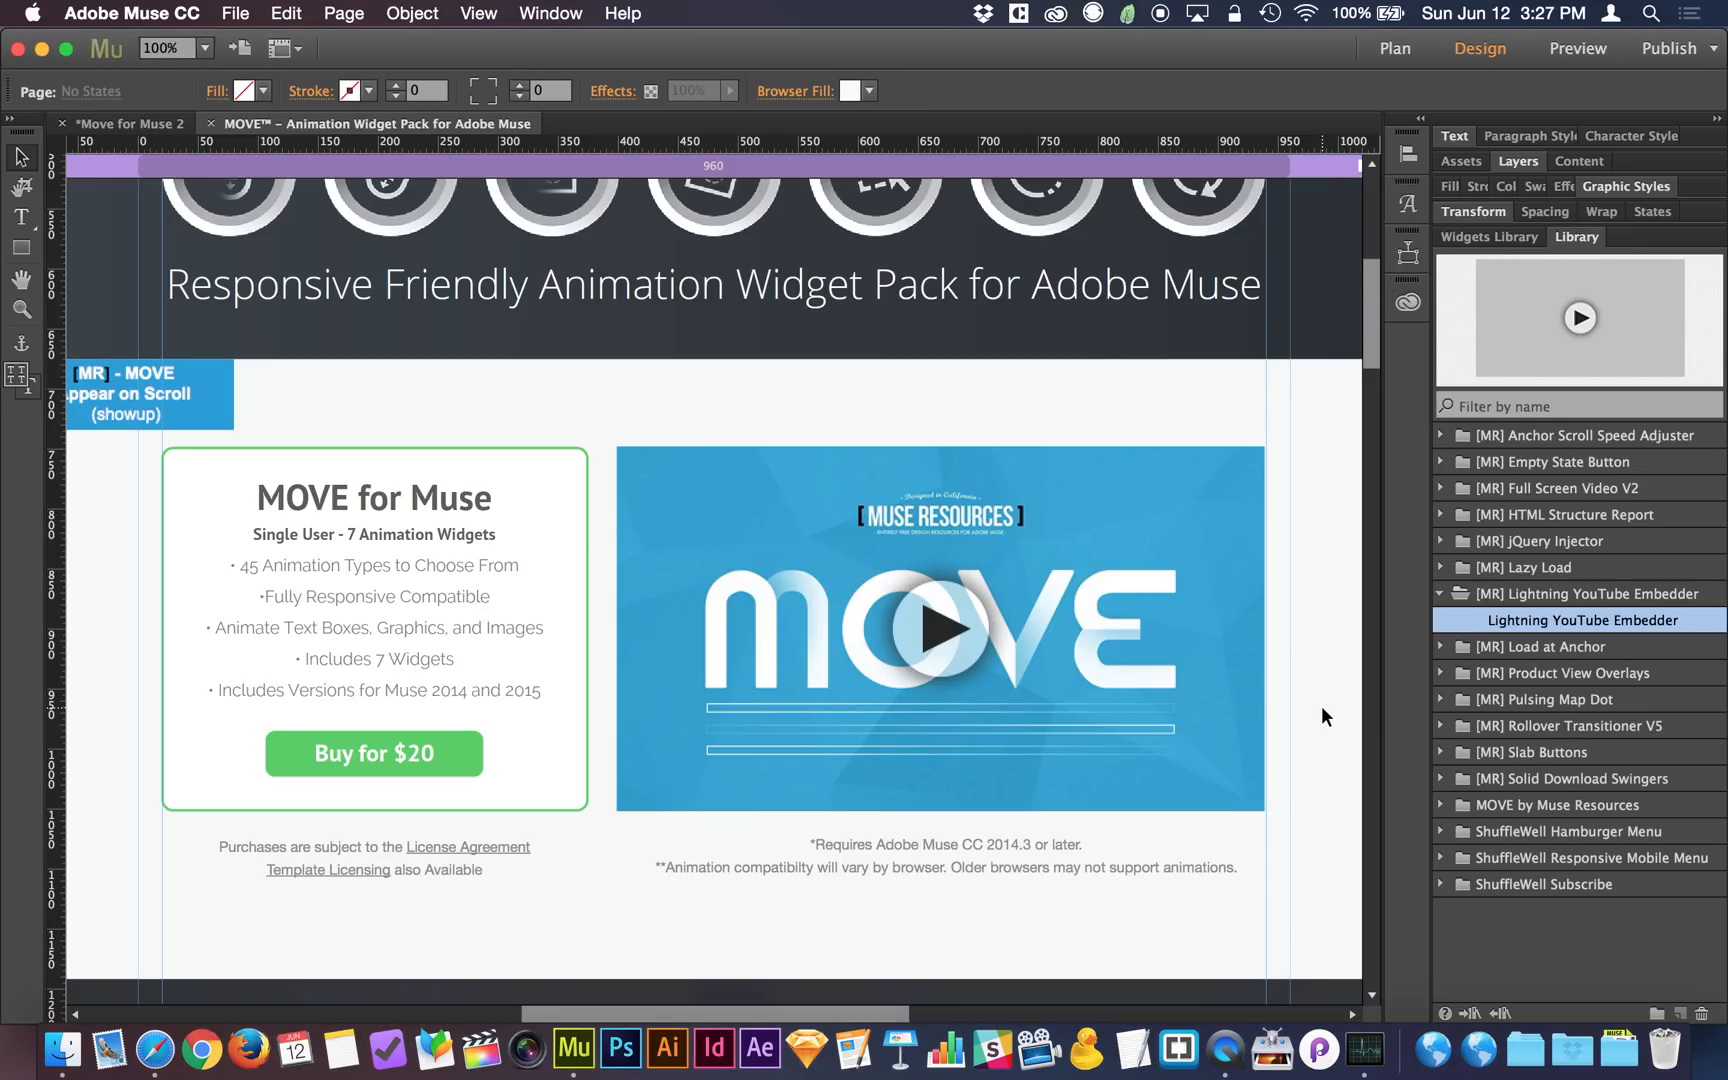
# - Open the Muse Resources Library Widgets page and browse the Custom Built Widgets list
pyautogui.click(1480, 1050)
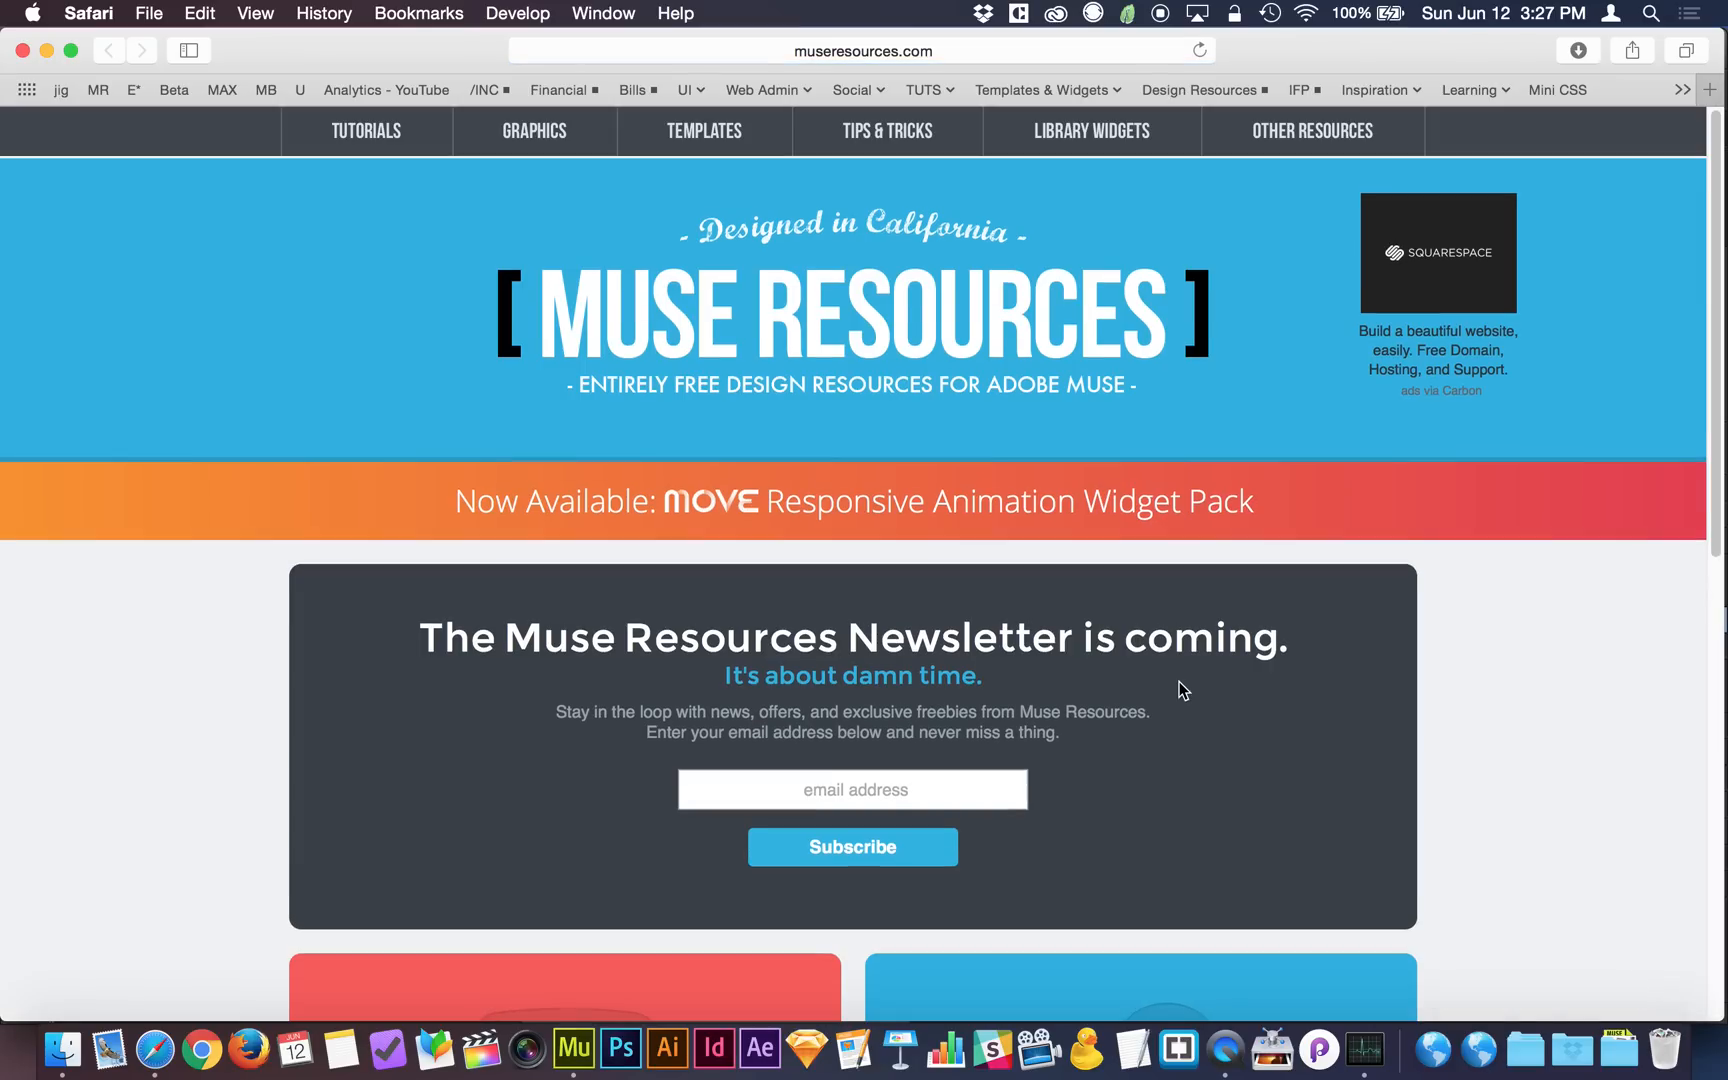
pyautogui.click(1090, 132)
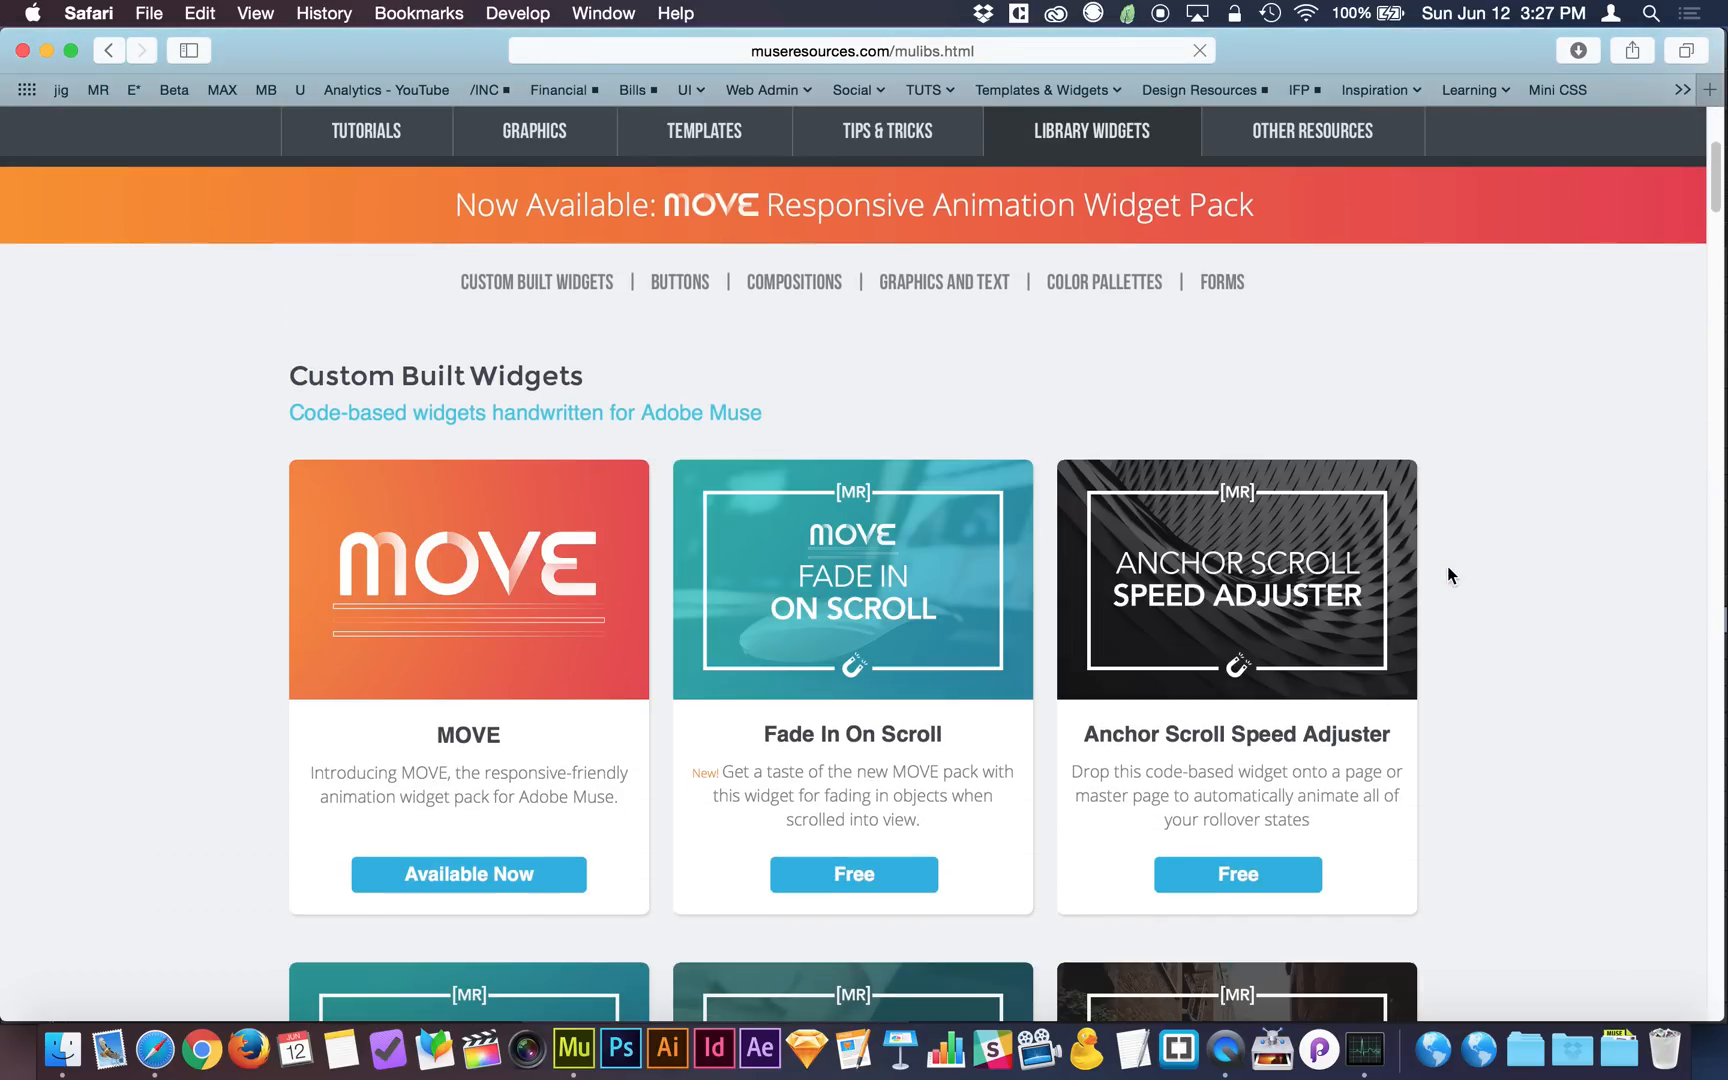
pyautogui.scroll(-3)
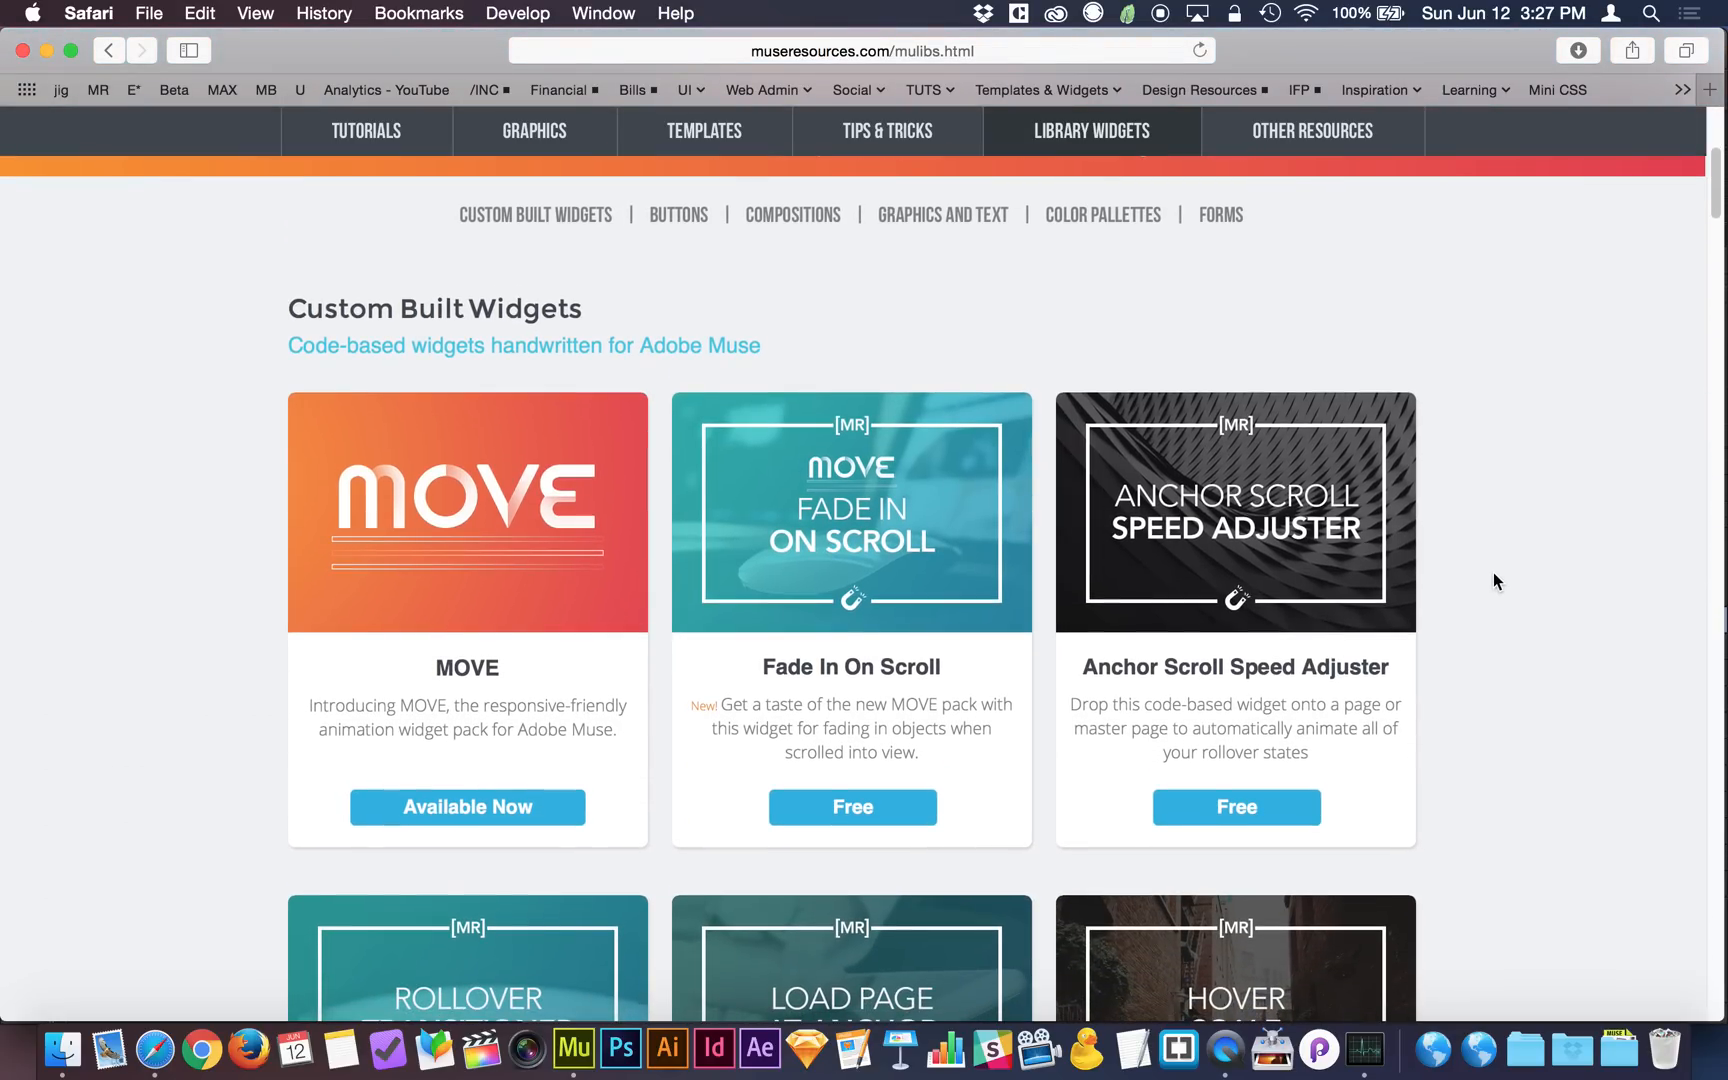
pyautogui.scroll(-3)
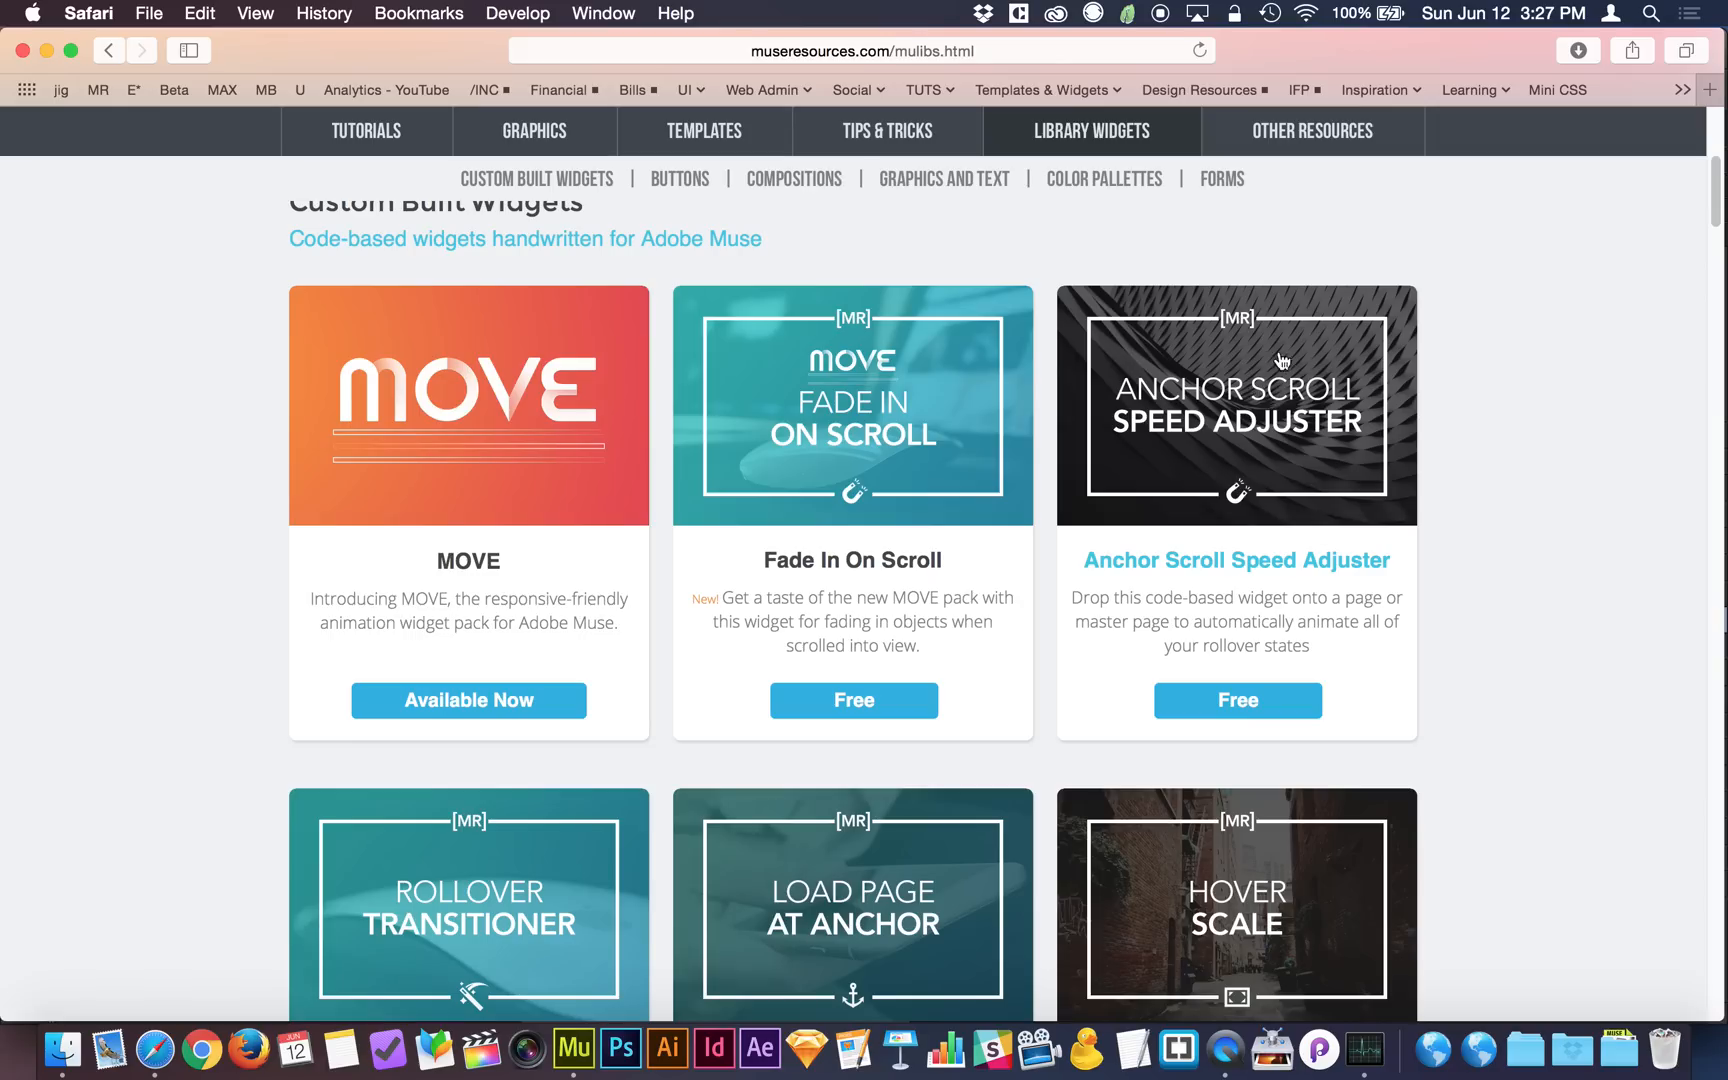
pyautogui.moveTo(1546, 486)
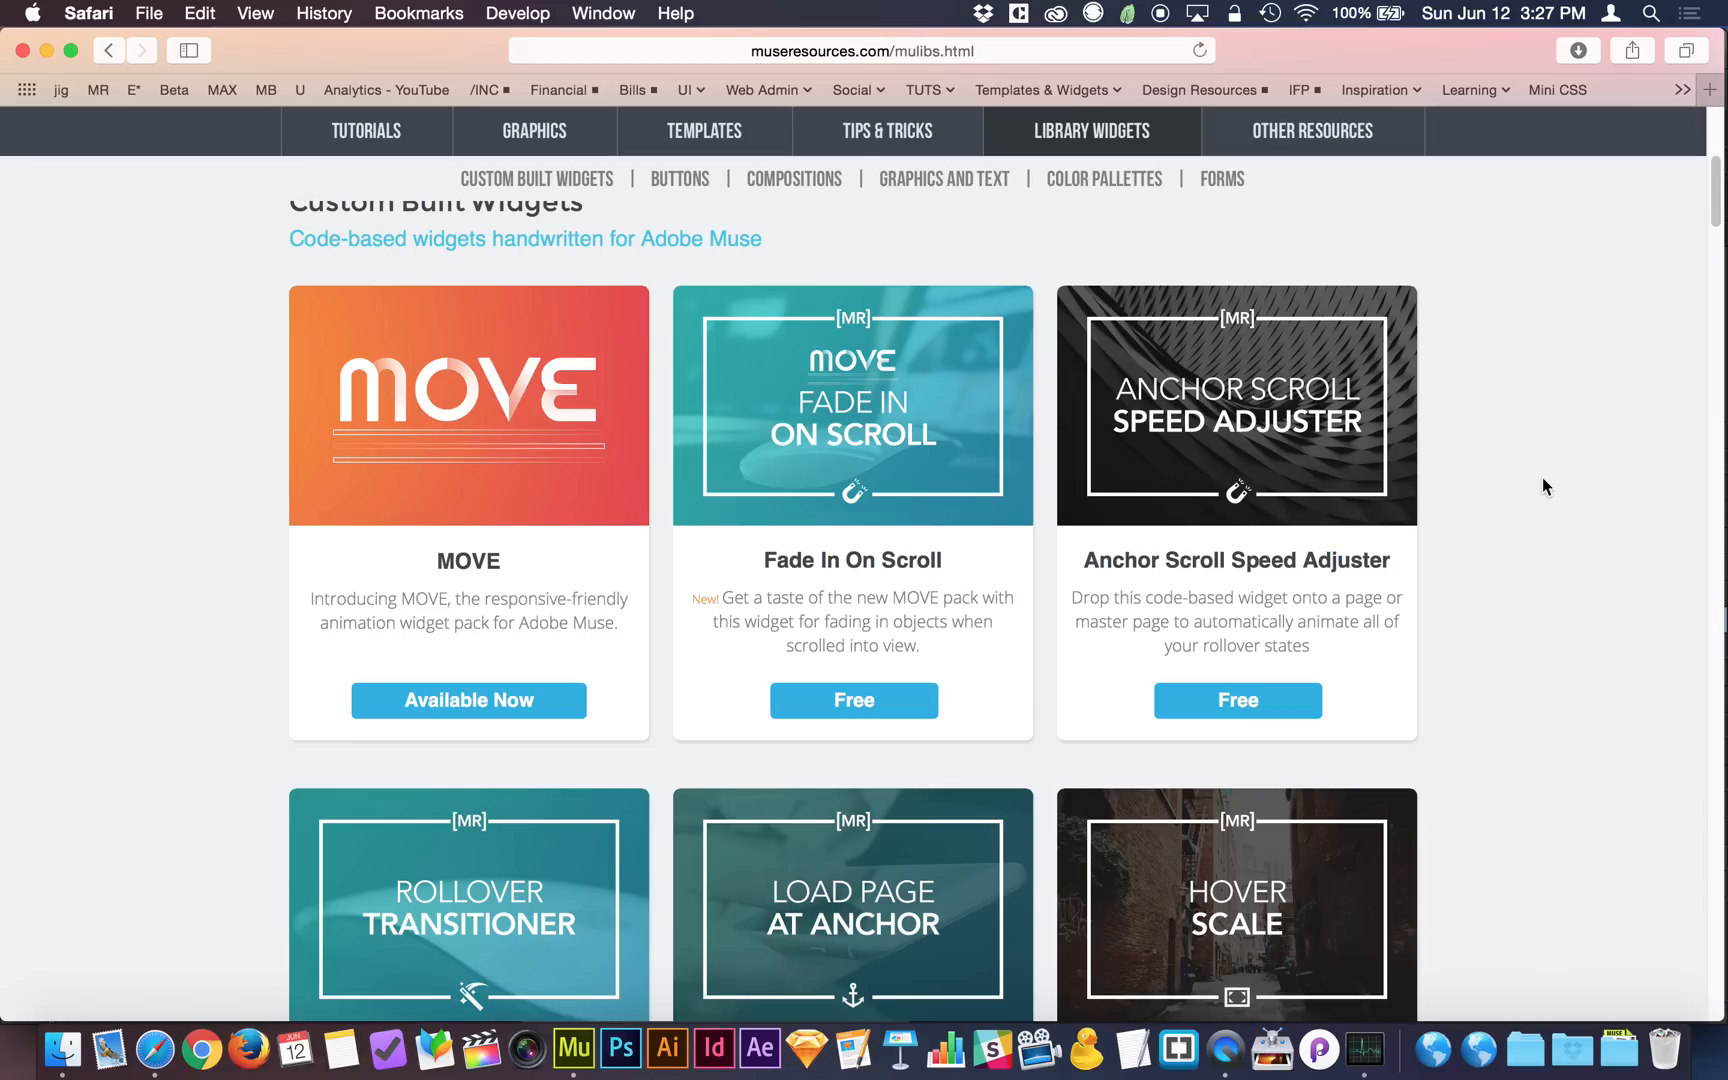